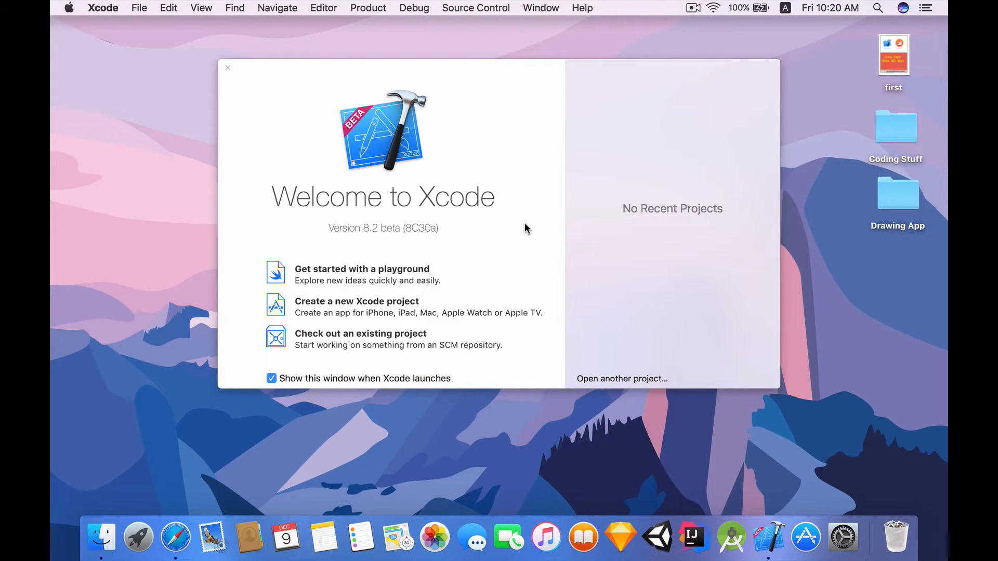
Step: Create a Swift Single View Application named 'Youtube Demo' and save it to the Desktop
left_click(227, 68)
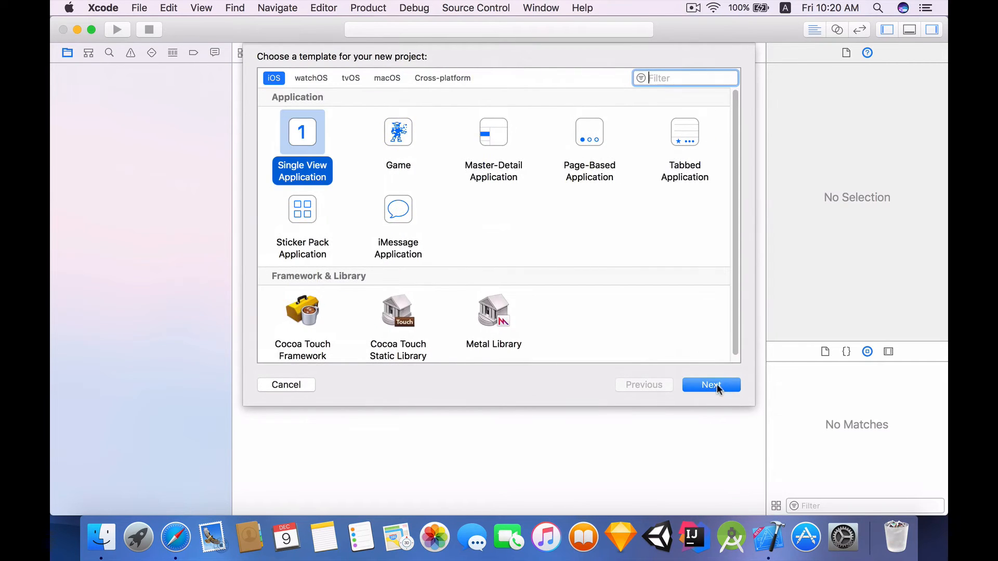
left_click(711, 384)
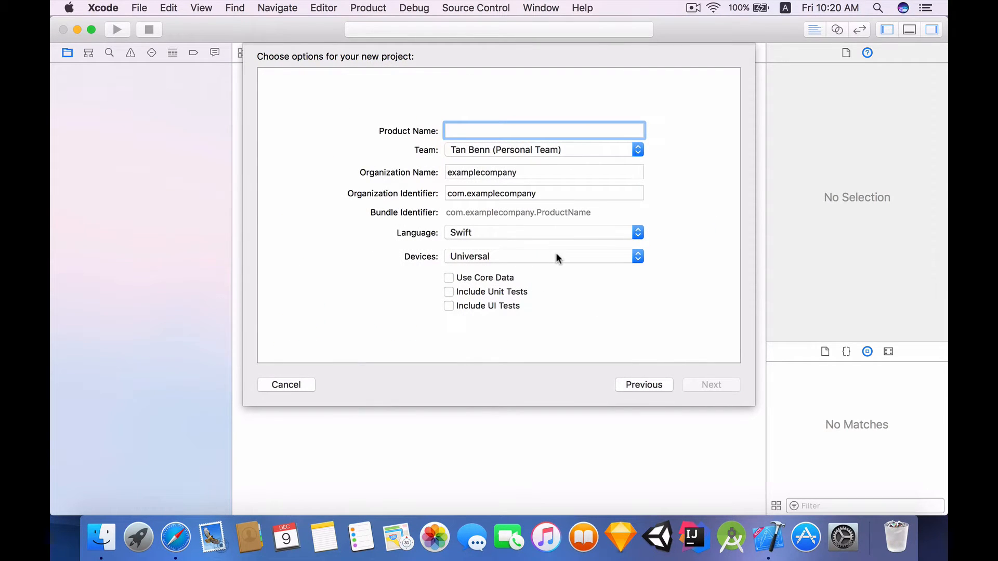
type("Youtube Demo")
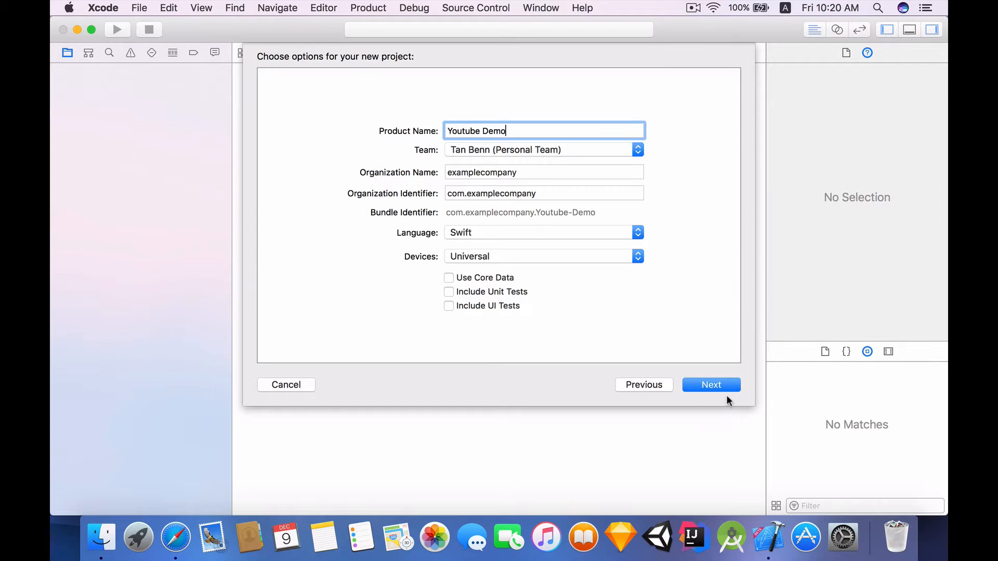
left_click(711, 385)
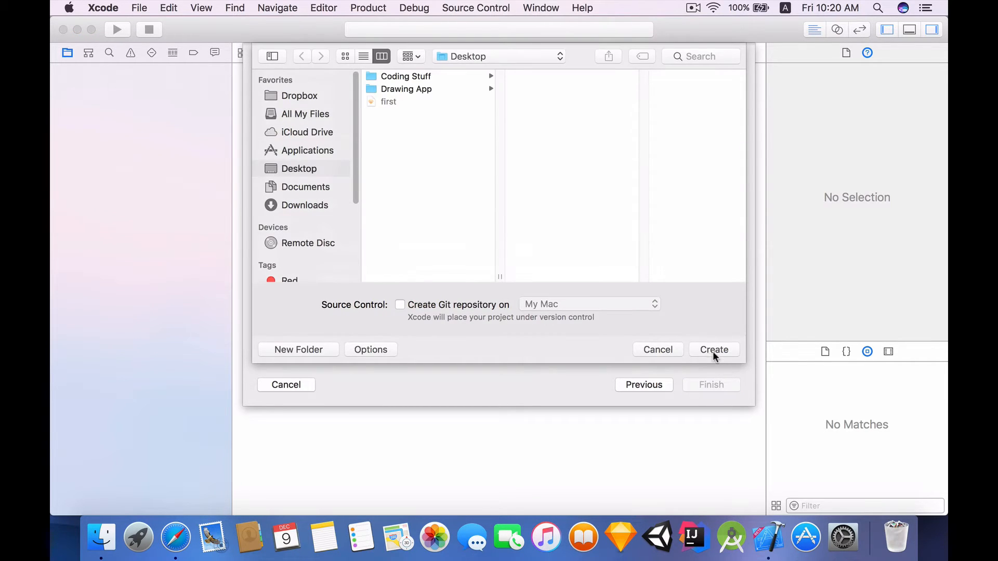
left_click(715, 349)
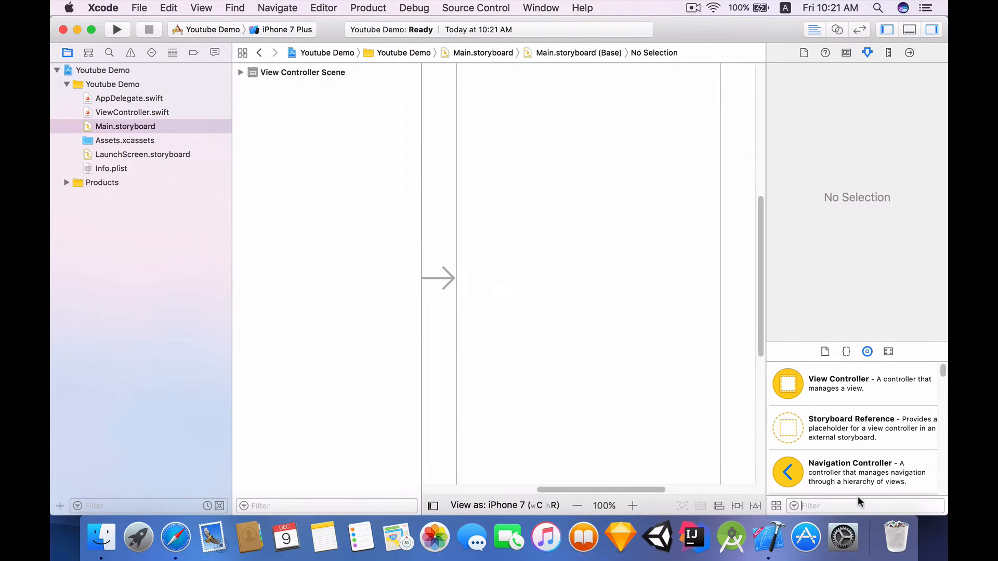
Step: Drag a Web View from the Object Library into the view and pin its width and height
type("web")
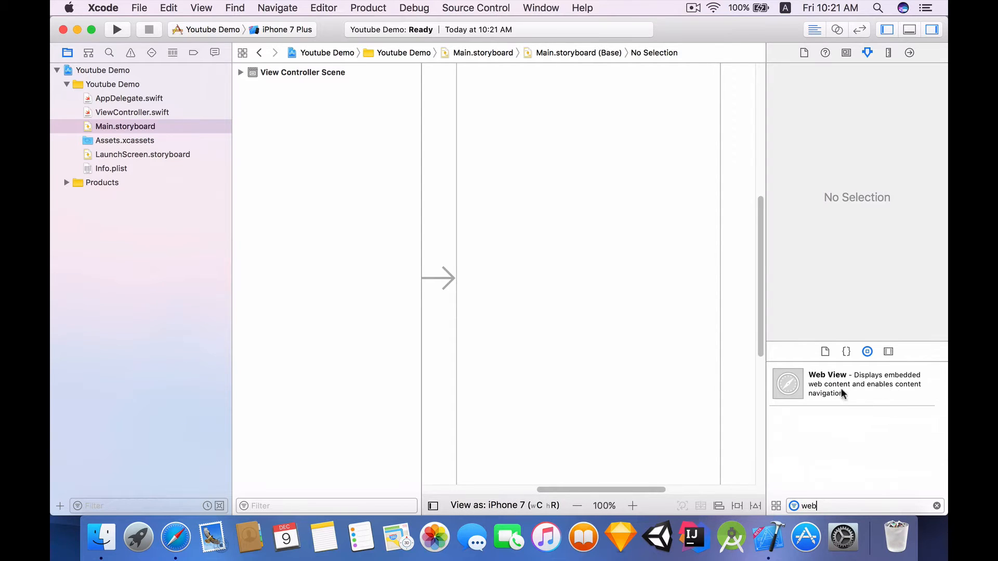
left_click_drag(788, 383, 579, 287)
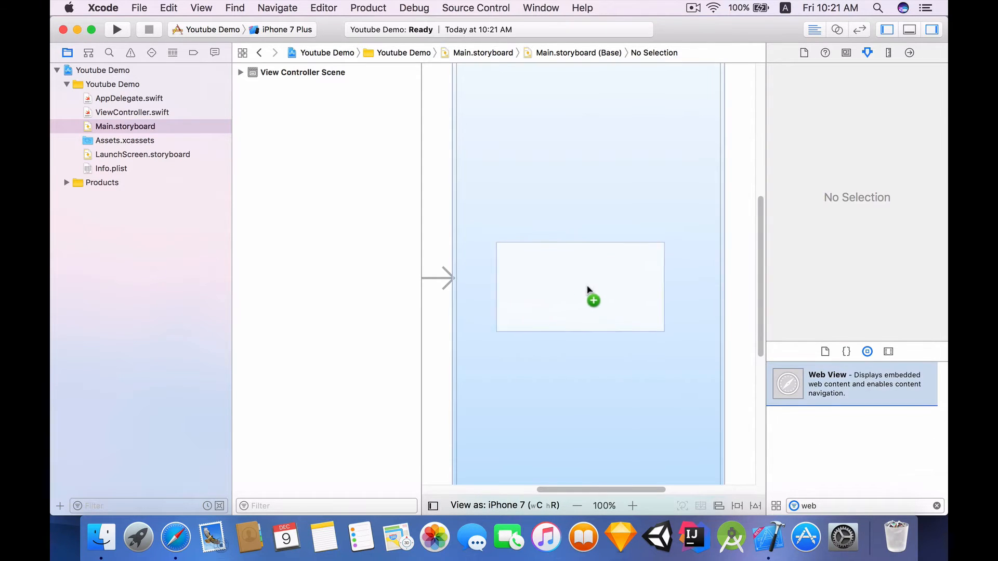
left_click_drag(581, 287, 587, 277)
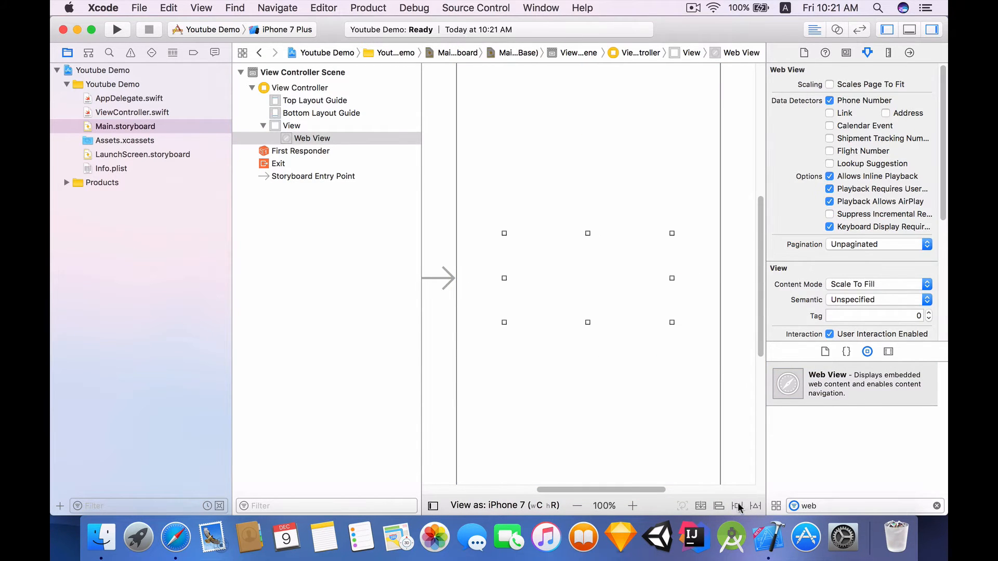
left_click(733, 507)
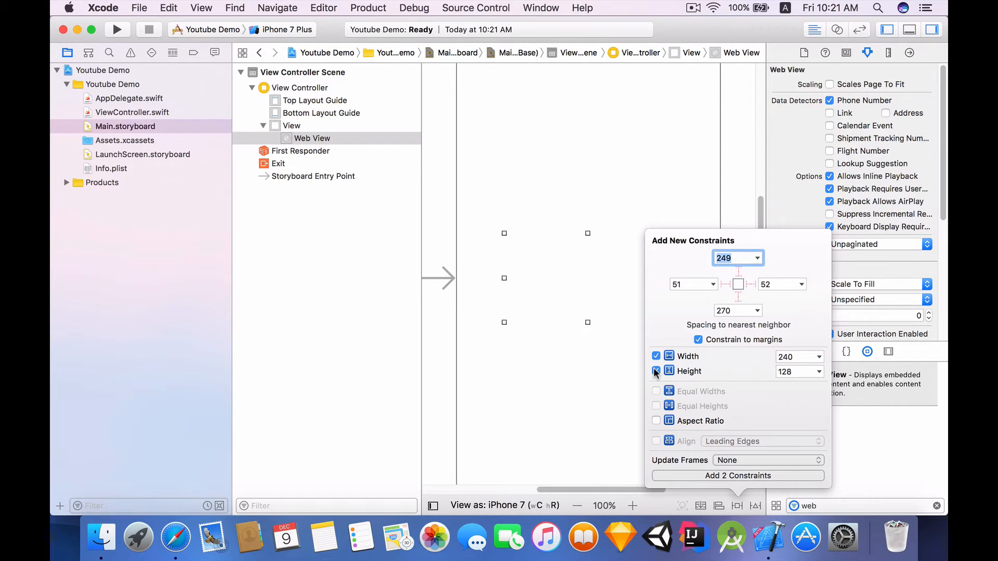
left_click(738, 476)
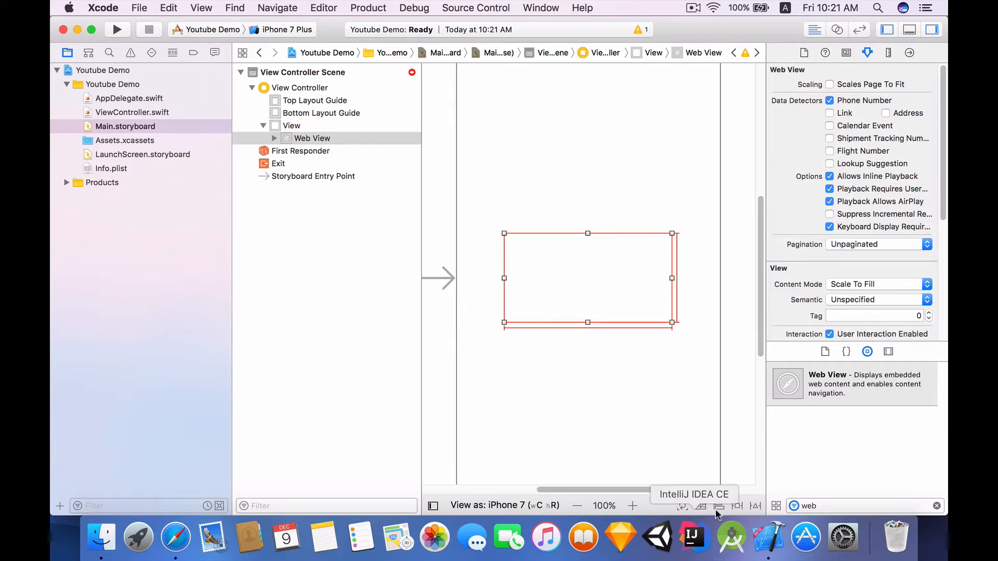
Step: Add Horizontally and Vertically in Container alignment constraints to the Web View
left_click(720, 506)
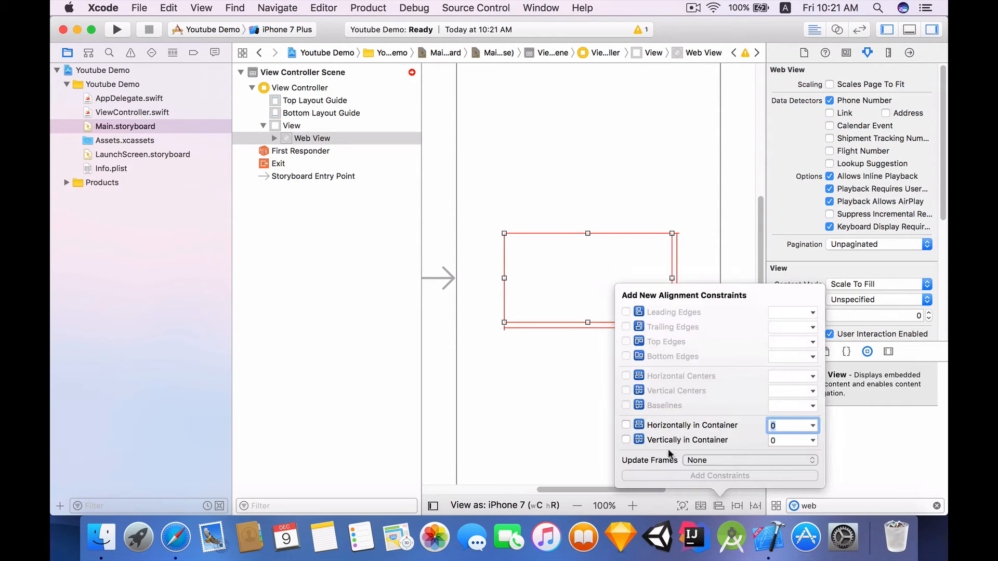
left_click(625, 425)
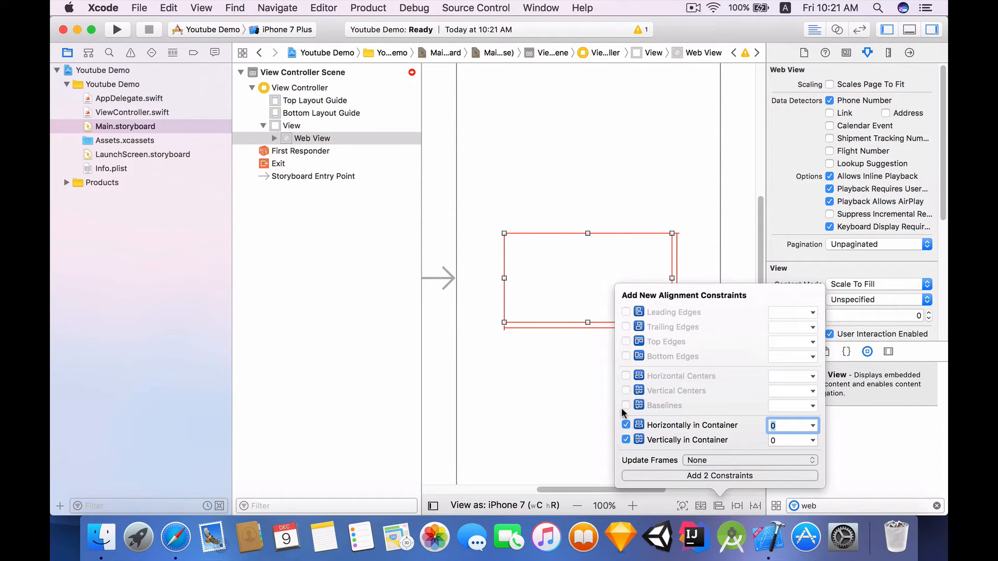
mouse_move(715, 480)
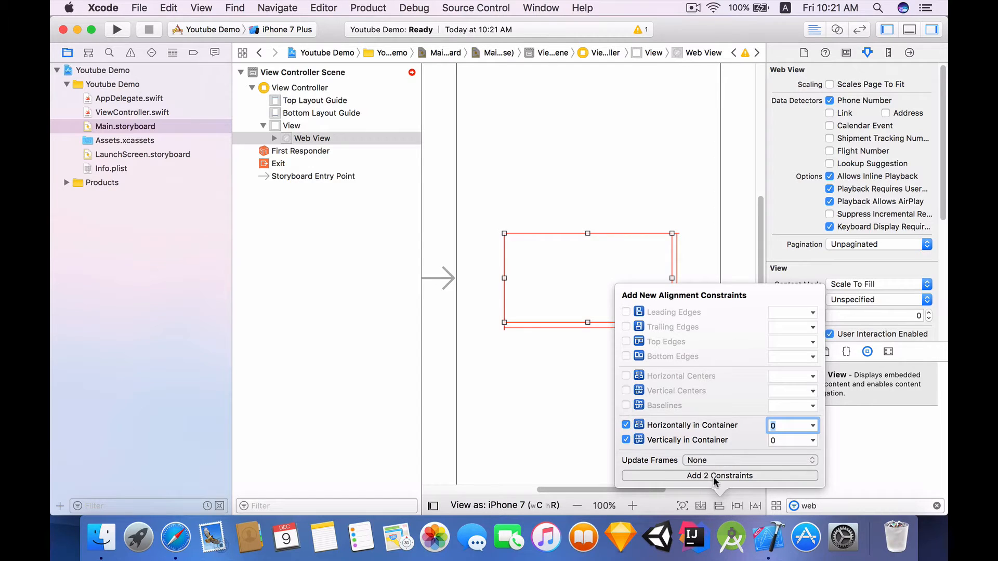
left_click(720, 476)
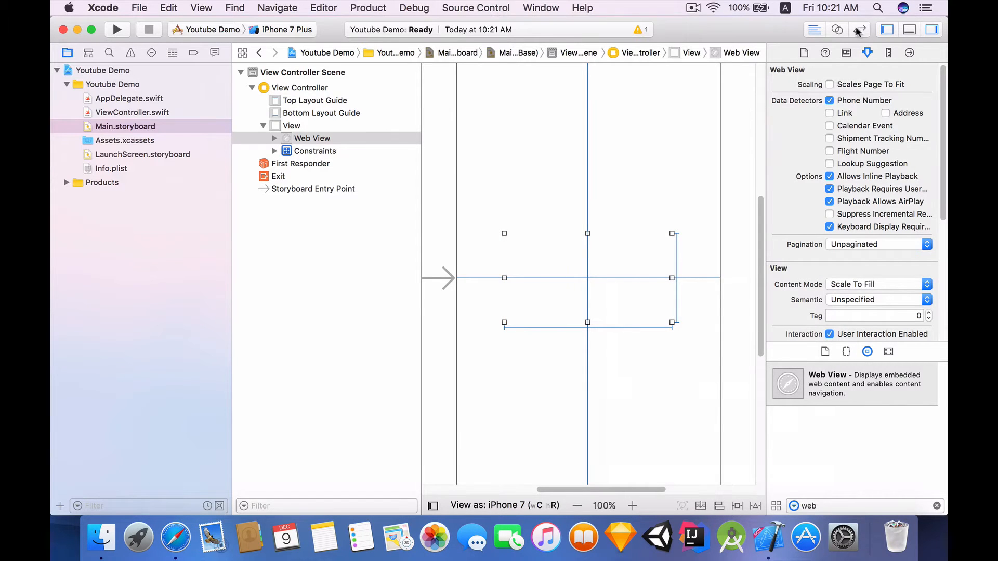
left_click(837, 29)
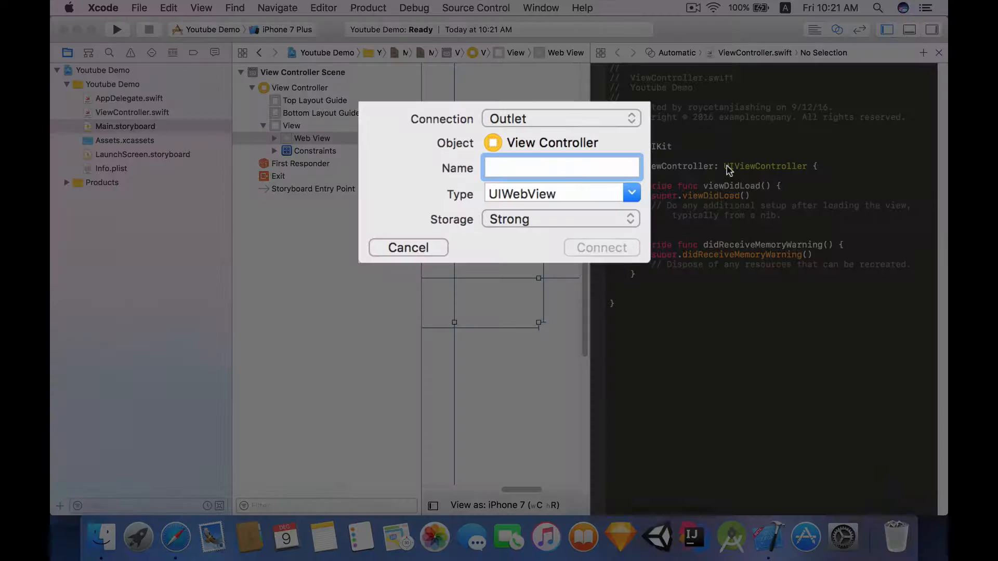
Step: Connect the Web View to ViewController.swift as a UIWebView outlet named videoView
type("videoView")
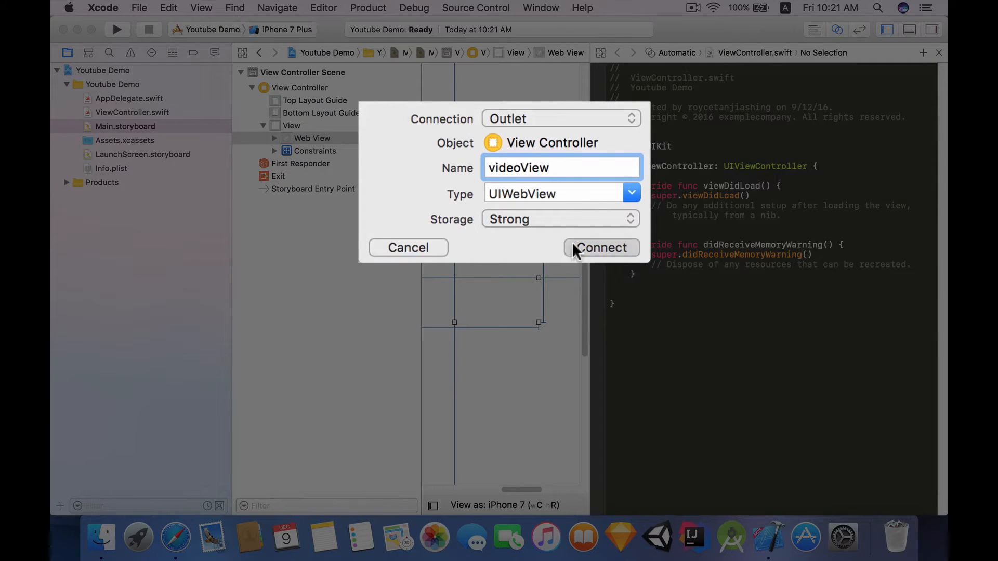
left_click(601, 248)
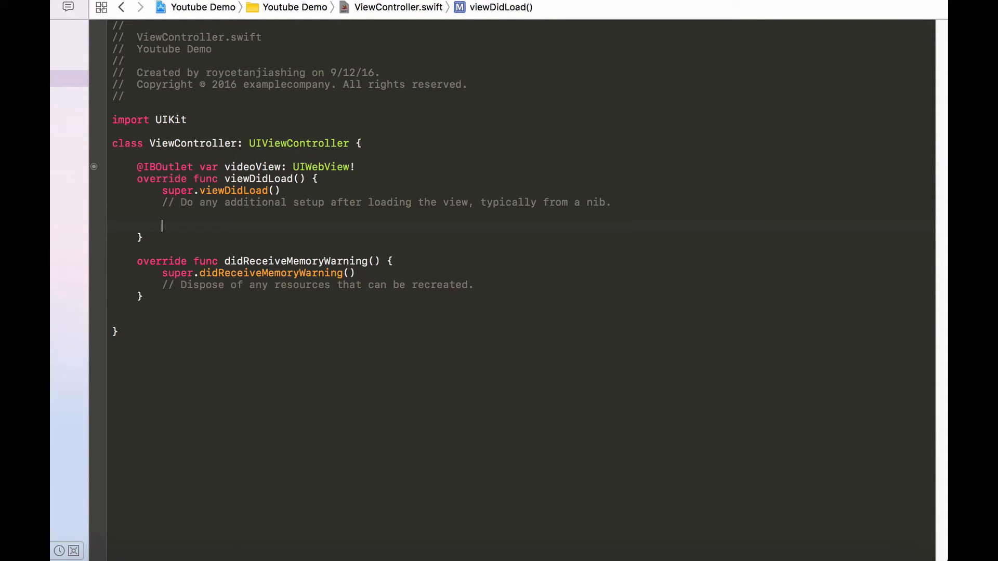
Step: In viewDidLoad, set allowsInlineMediaPlayback to true and begin videoView.loadHTMLString with baseURL nil
type("videoView.allowsInlineMediaPlayback = t")
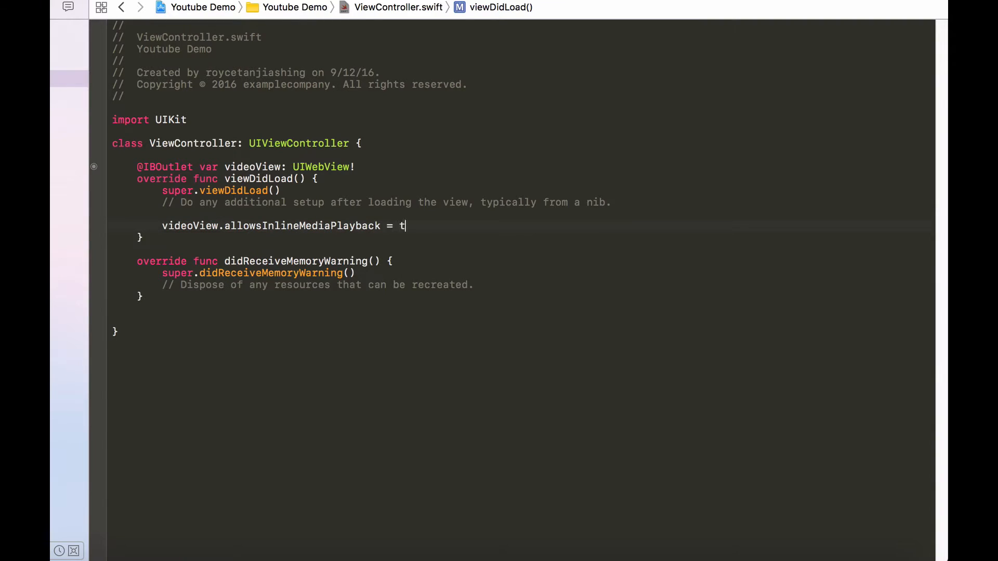
type("rue")
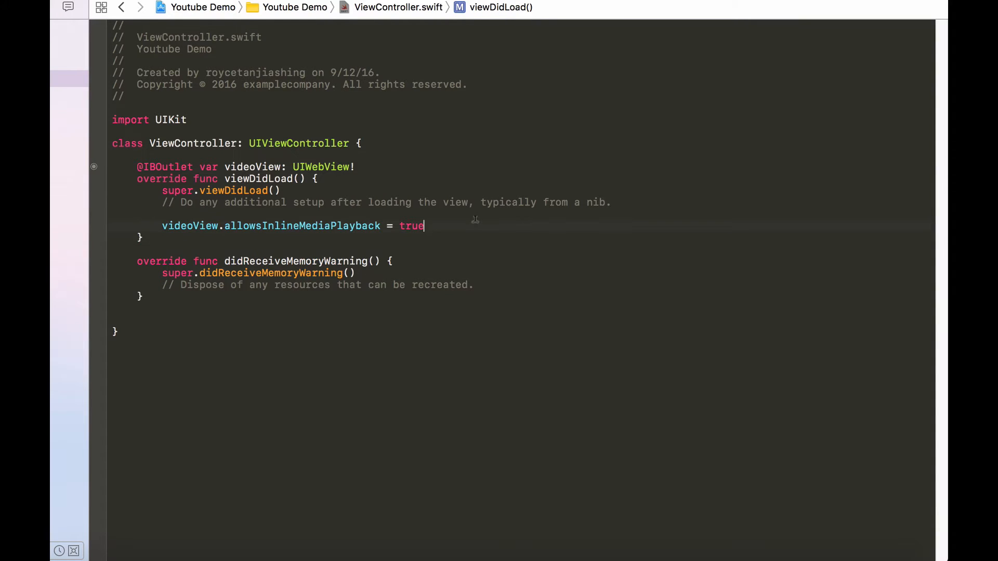
type("videoView.loadHTMLString(string: String, baseURL: URL?")
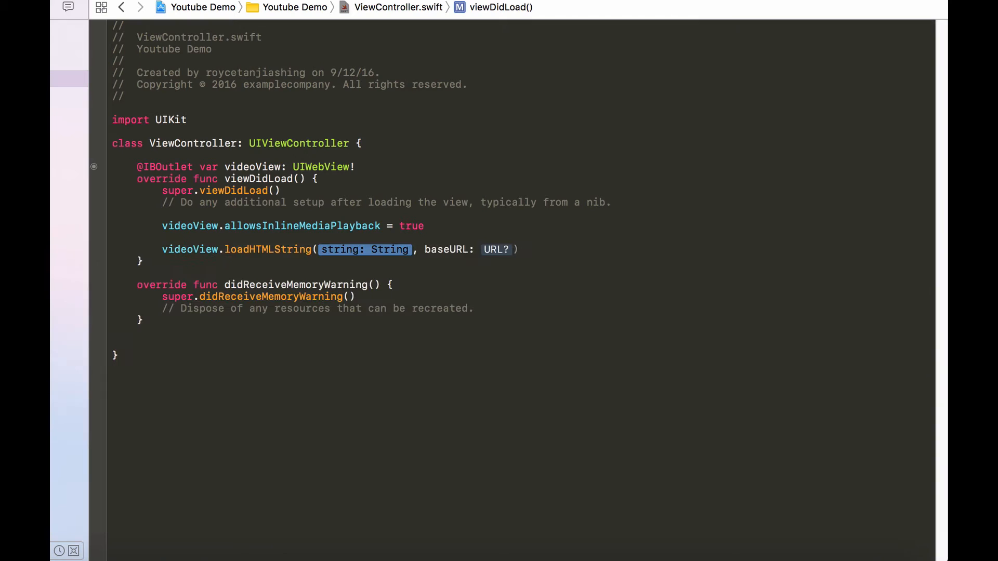
type("nil")
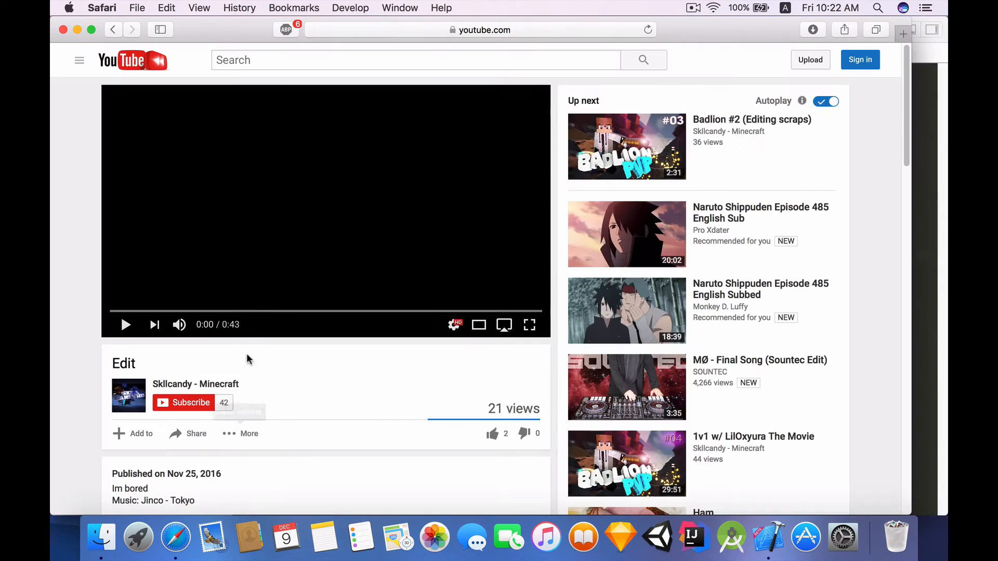
mouse_move(283, 413)
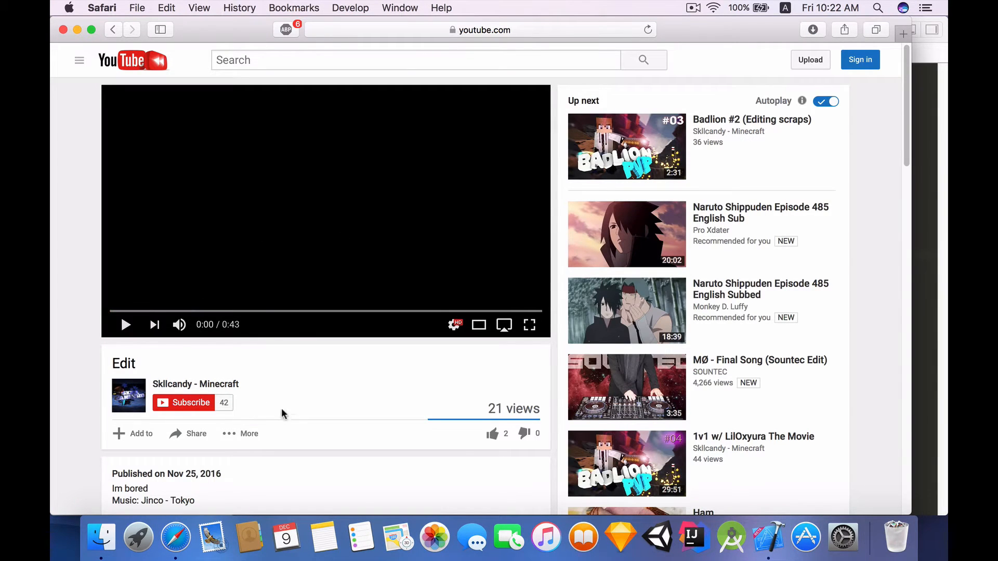
Step: Check the video's watch address, then show its Embed code from the Share options
left_click(484, 30)
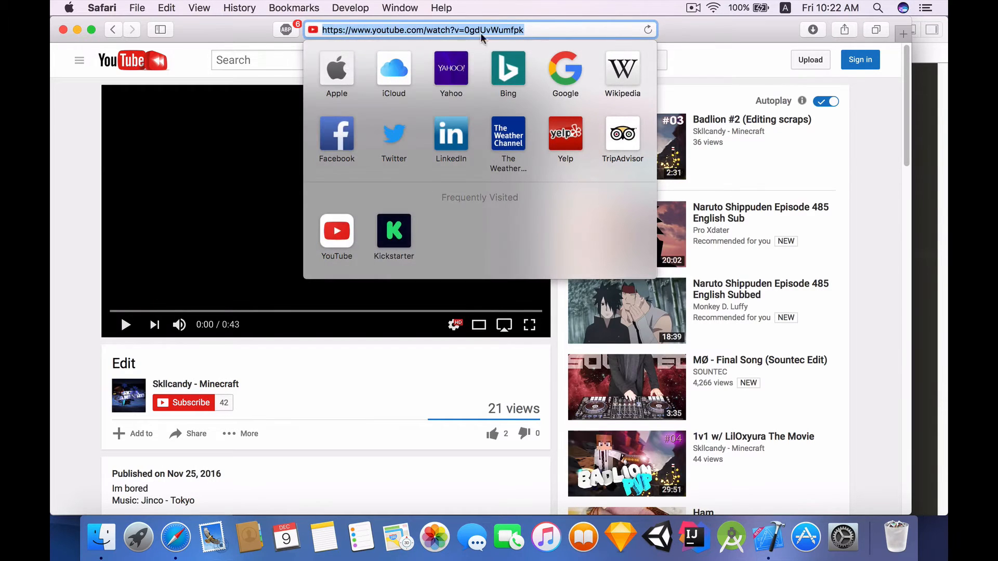
mouse_move(482, 29)
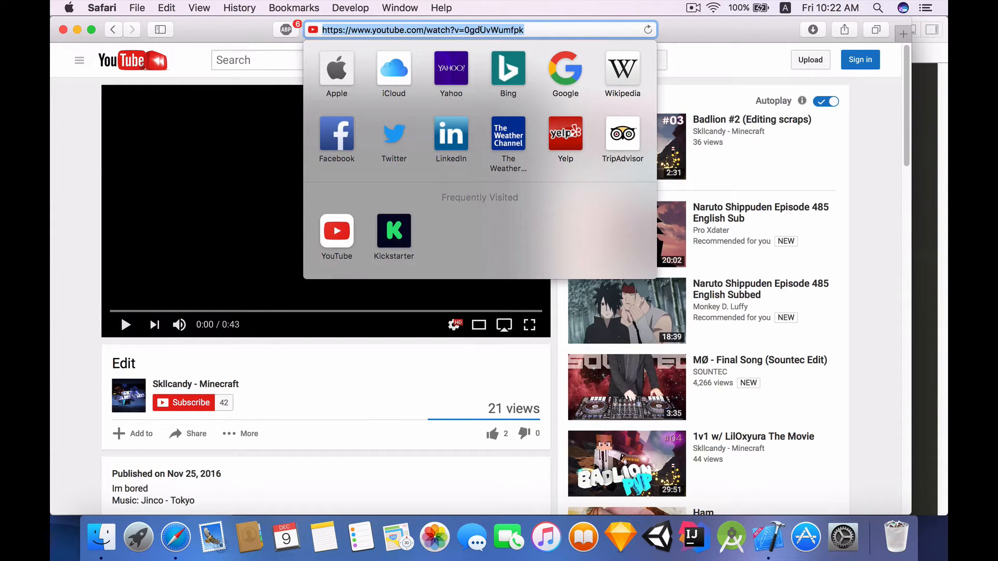
mouse_move(345, 385)
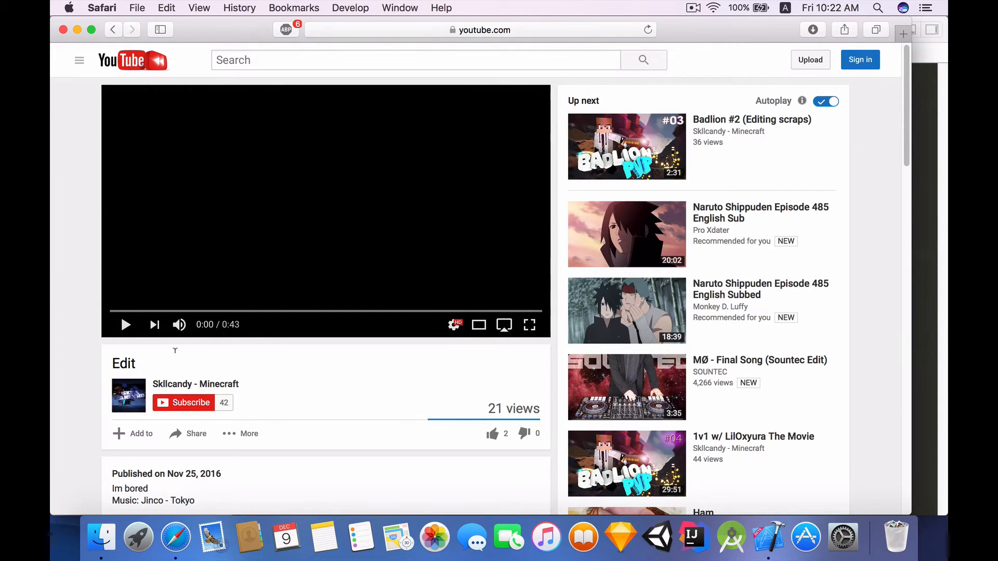
scroll("down", 3)
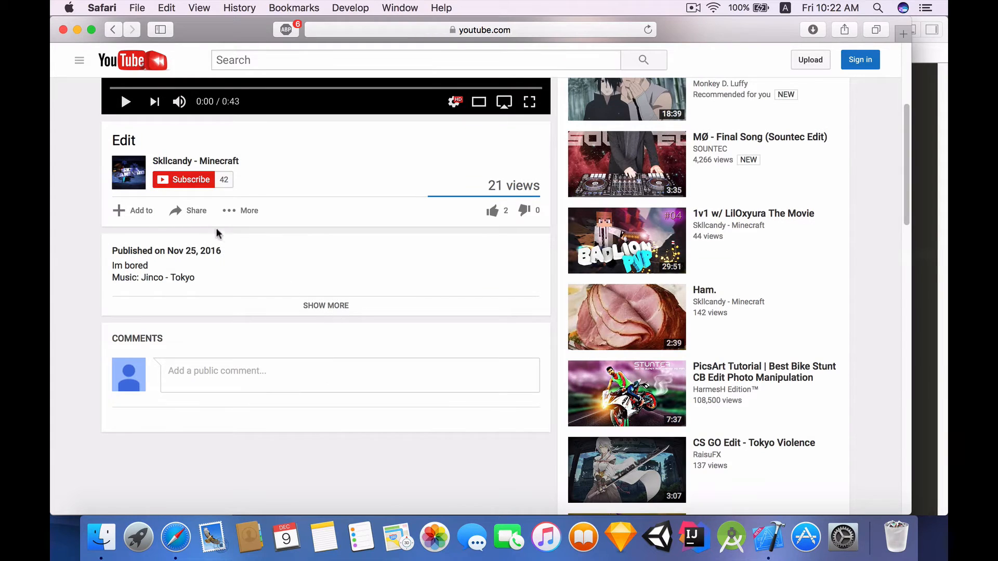
mouse_move(238, 212)
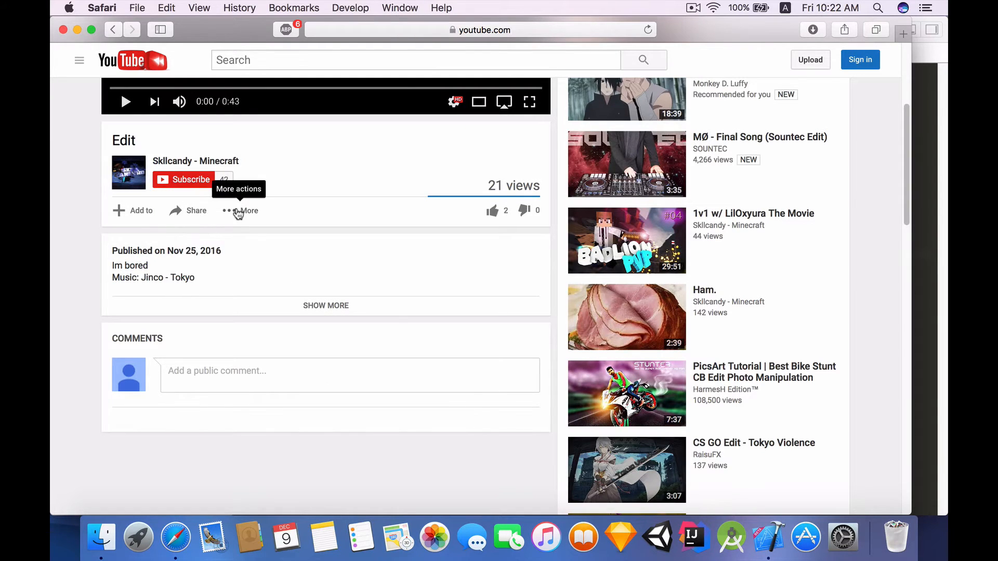
left_click(196, 211)
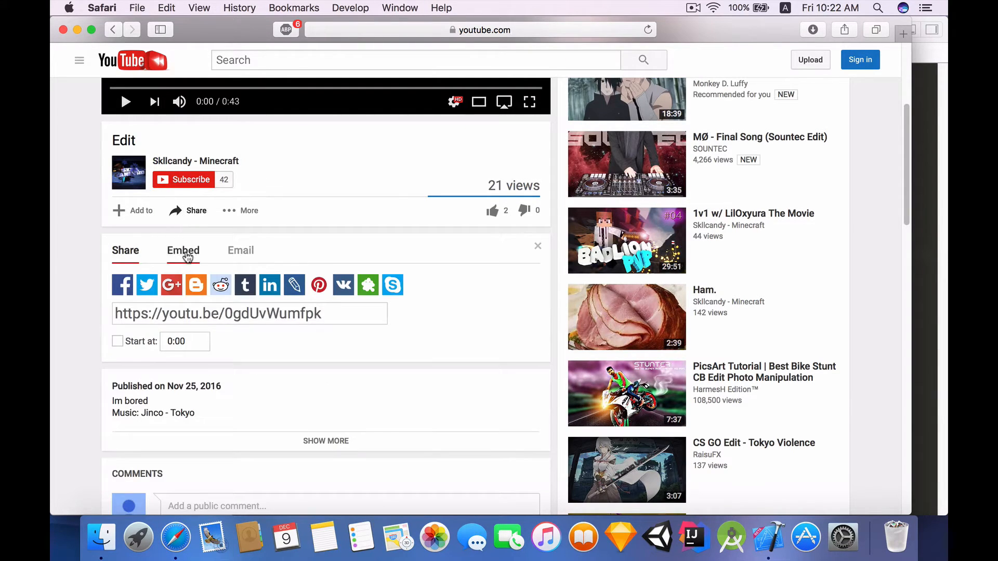
left_click(183, 250)
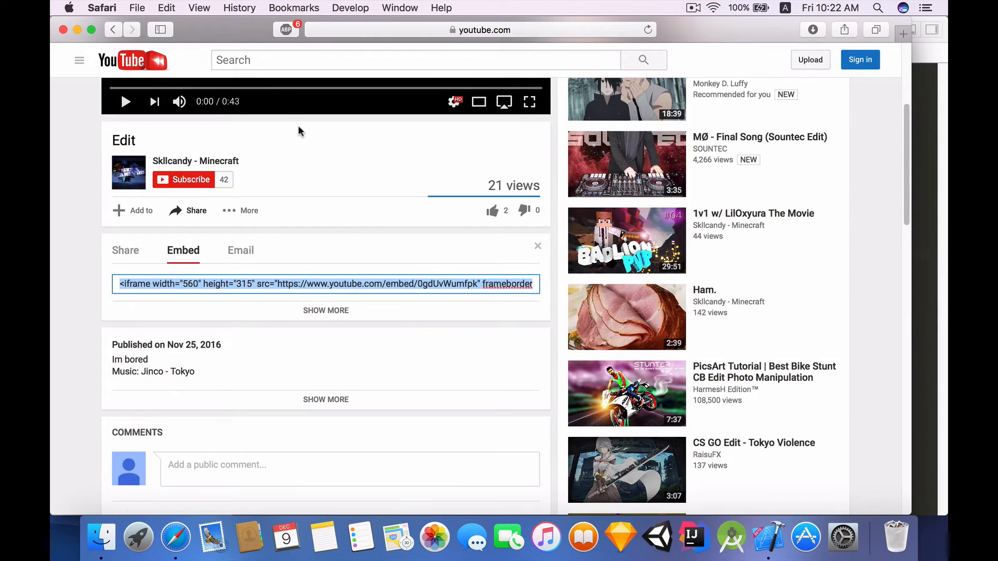
mouse_move(234, 37)
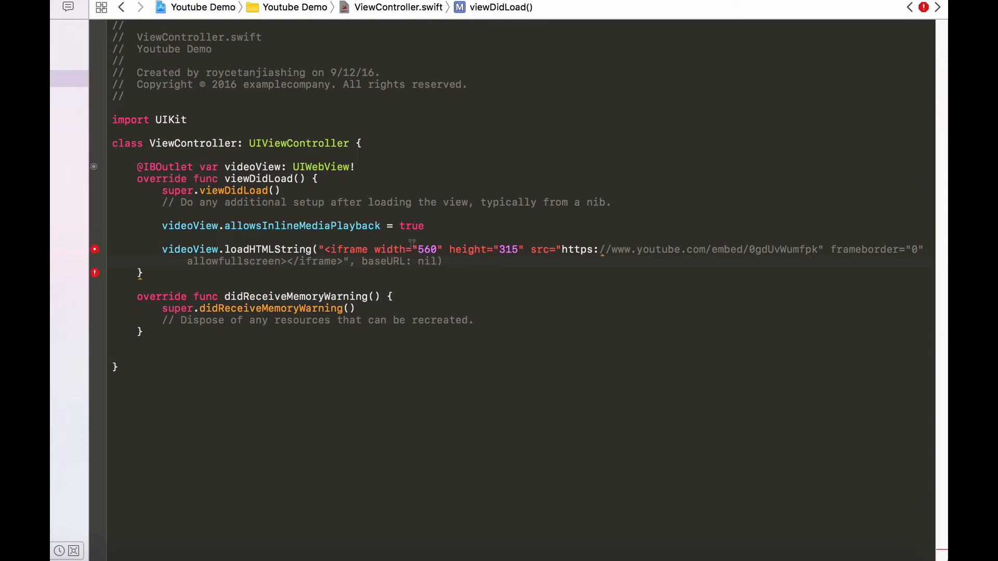
mouse_move(412, 236)
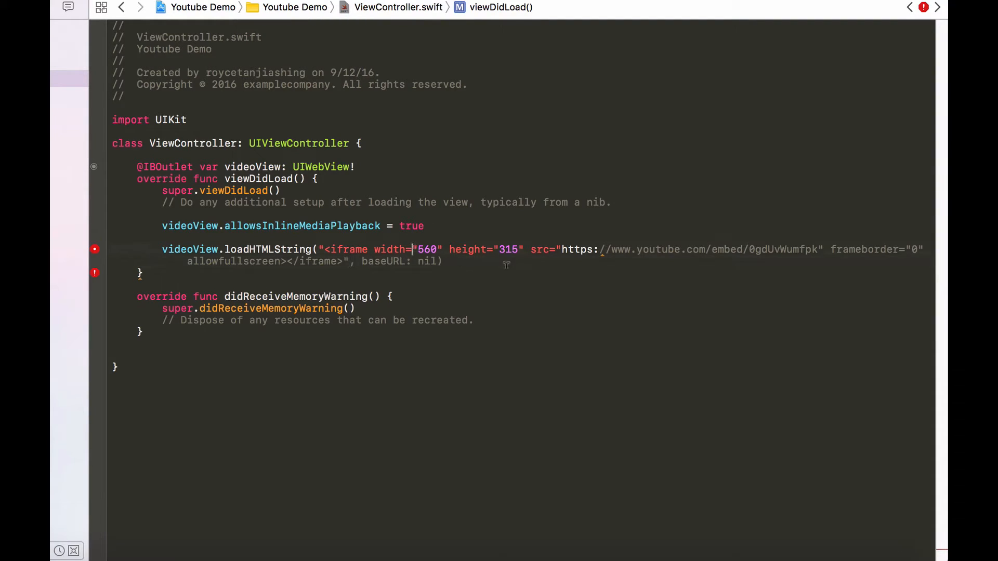
mouse_move(471, 258)
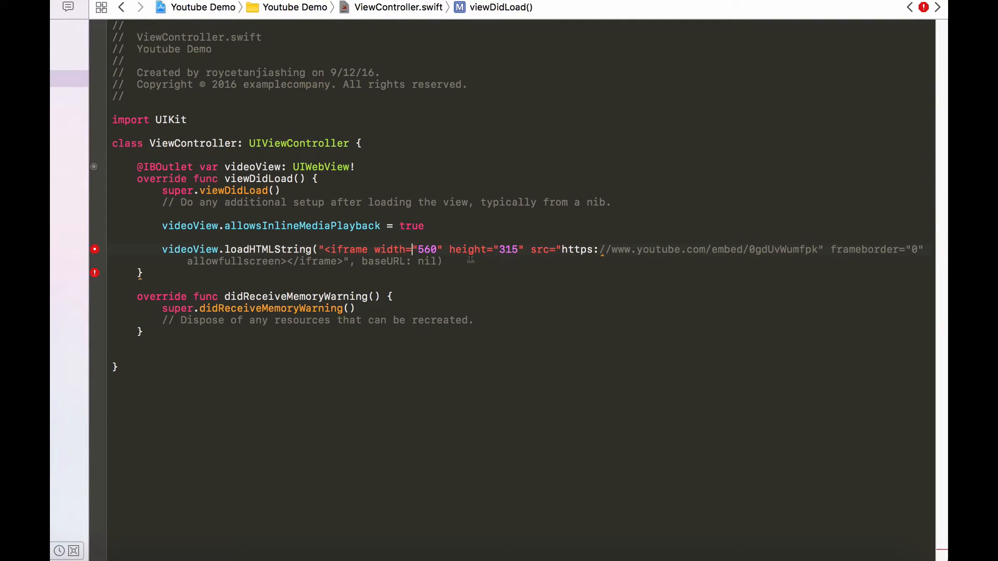
Step: Backslash-escape the inner double quotes of the iframe string in loadHTMLString
type("\\")
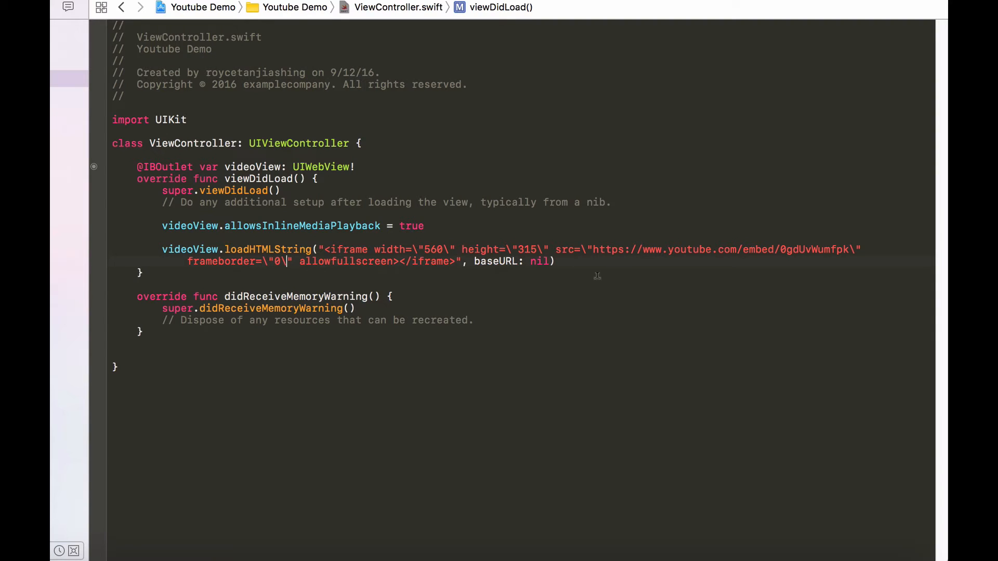
Step: Run Youtube Demo on the iPhone 7 simulator to show the embedded video thumbnail
left_click(286, 29)
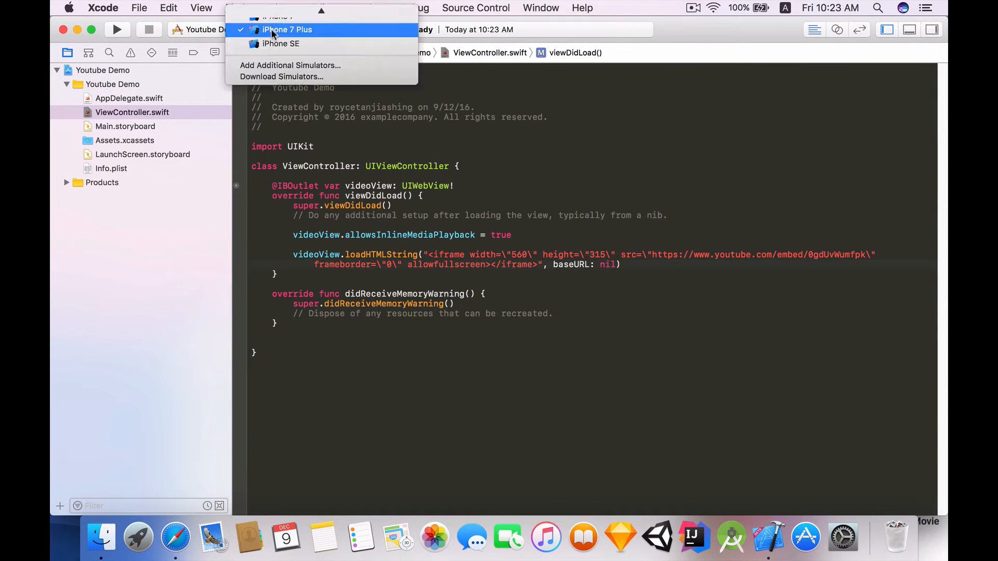
left_click(269, 16)
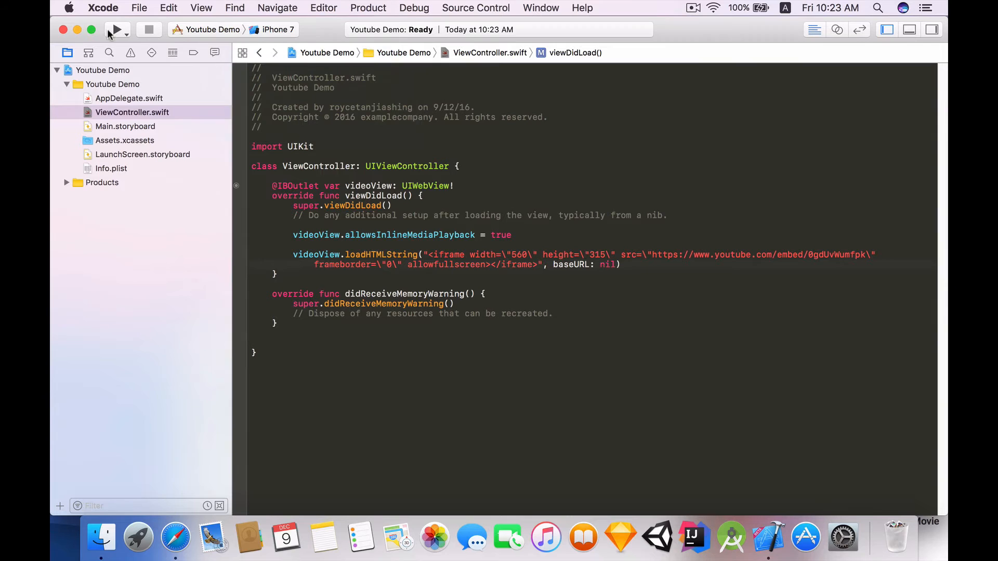
left_click(112, 29)
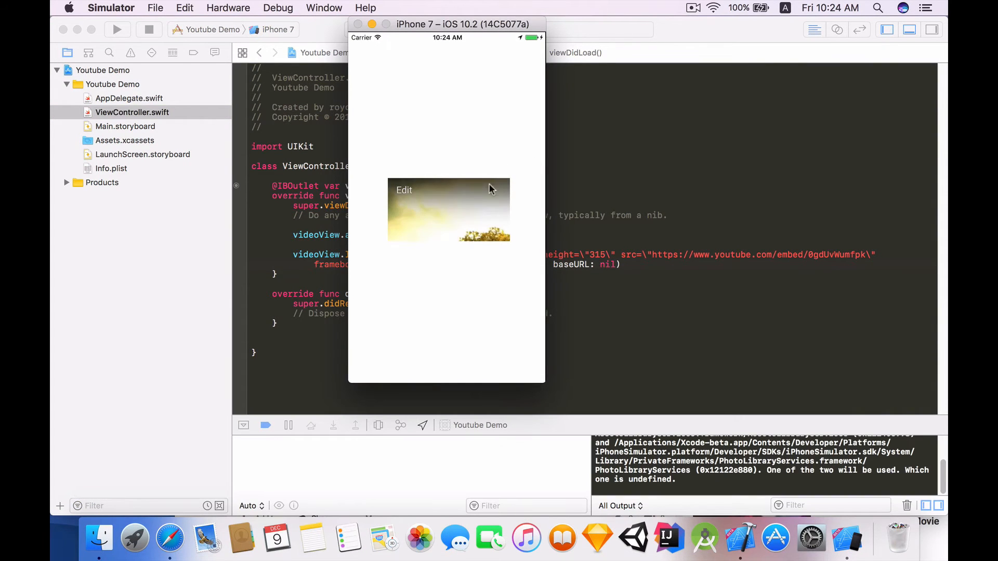
mouse_move(494, 213)
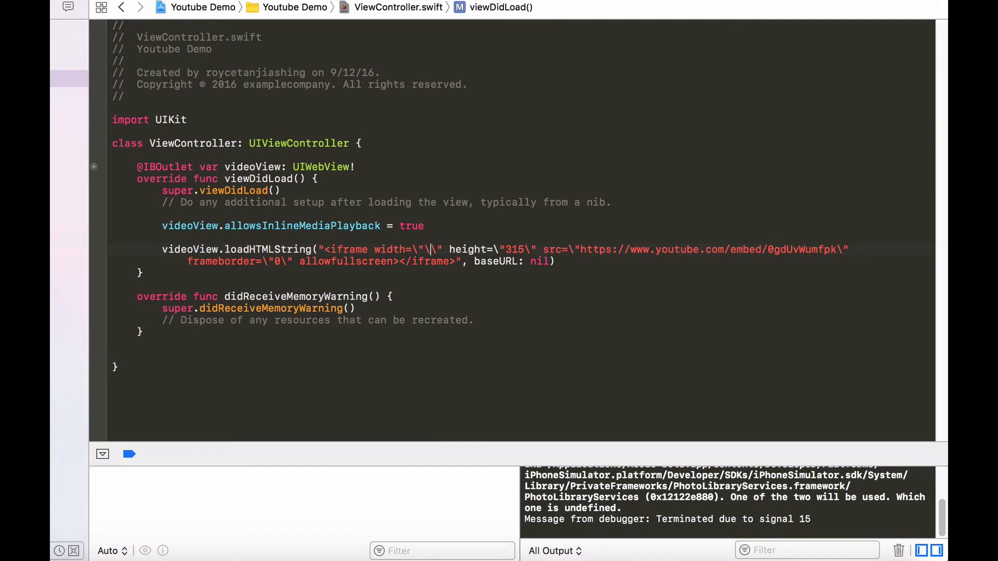
Step: Replace the iframe width 560 with \(videoView.frame.width)
type("()")
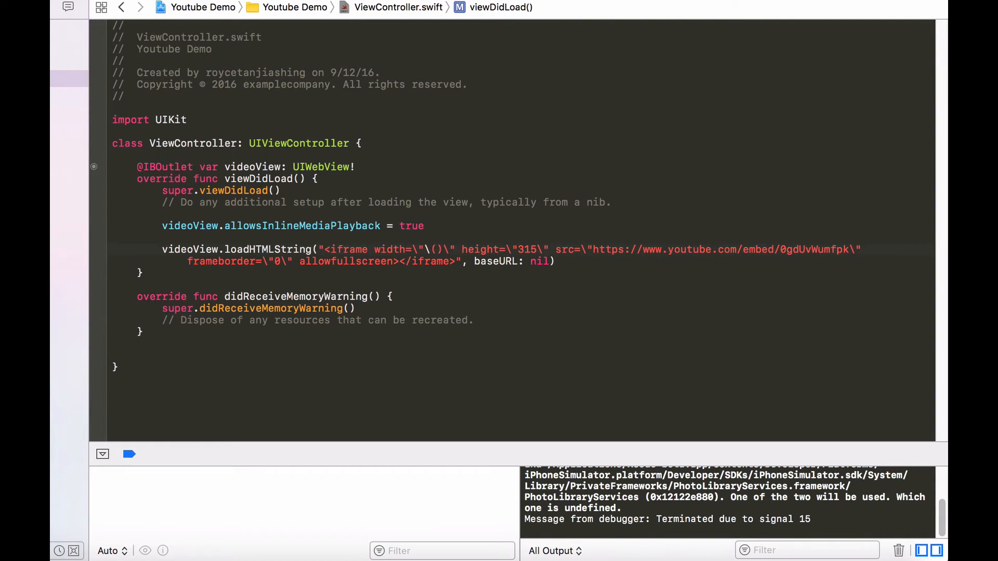
type("videoView")
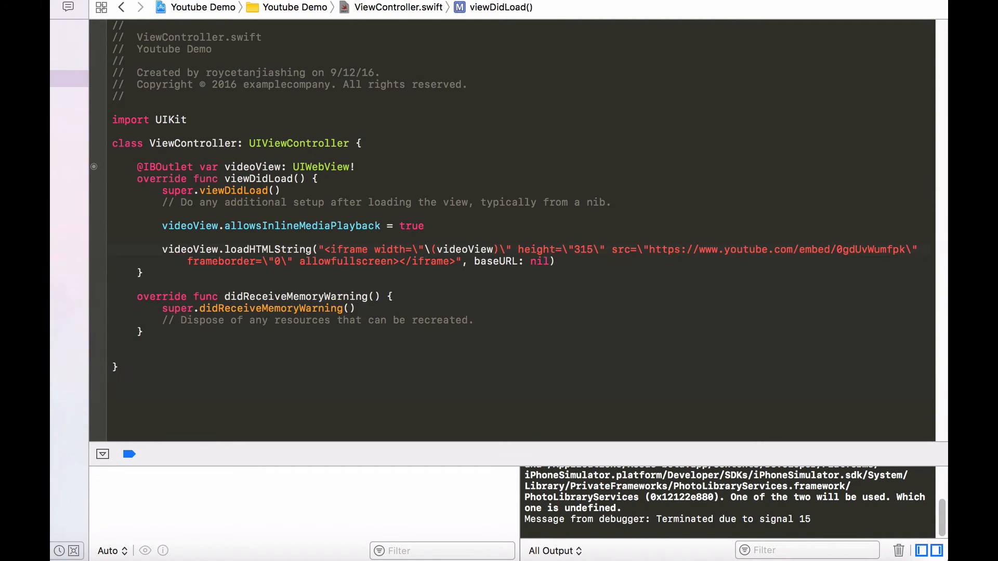
type(".f")
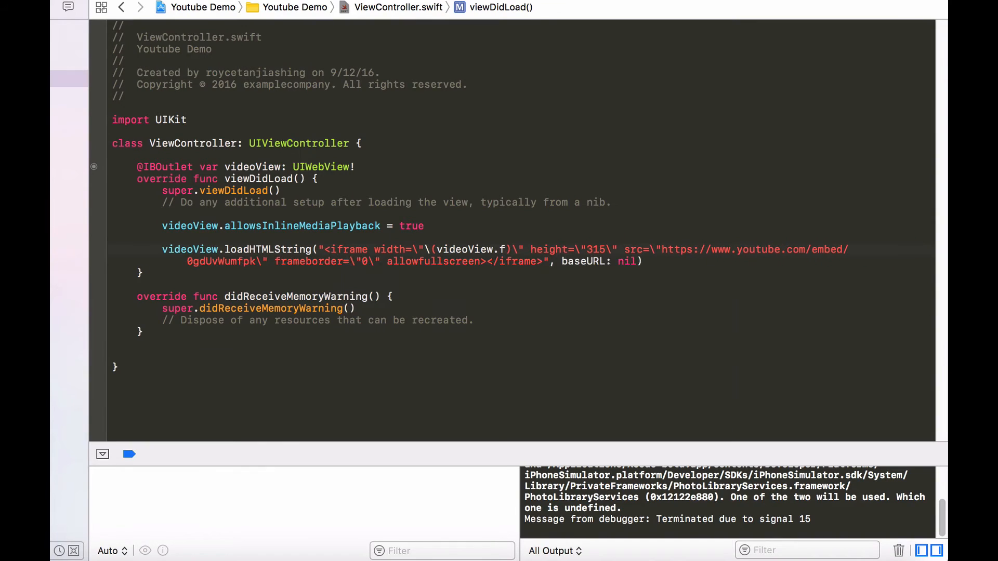
type("rame.width")
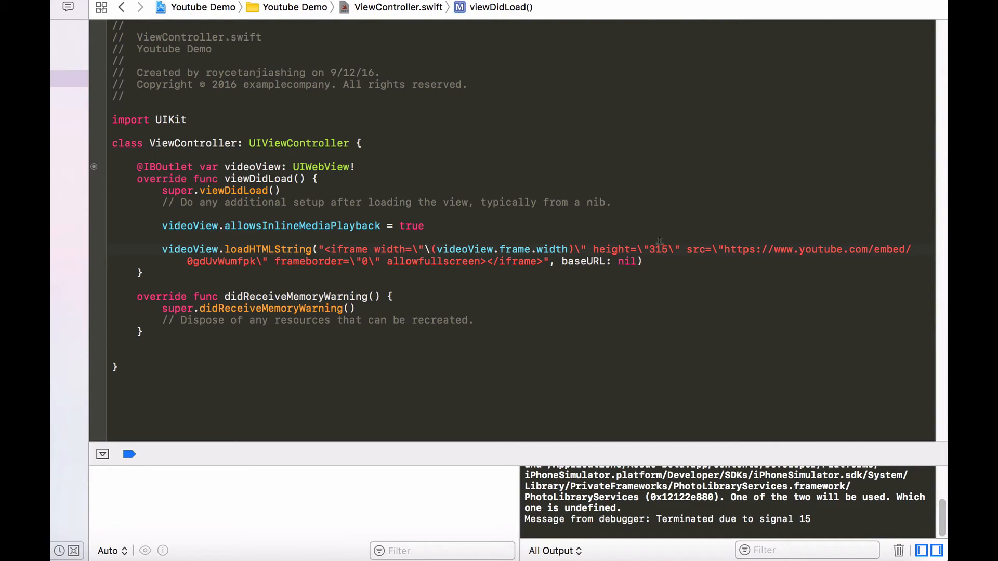
Step: Replace the iframe height 315 with \(videoView.frame.height)
key("backspace")
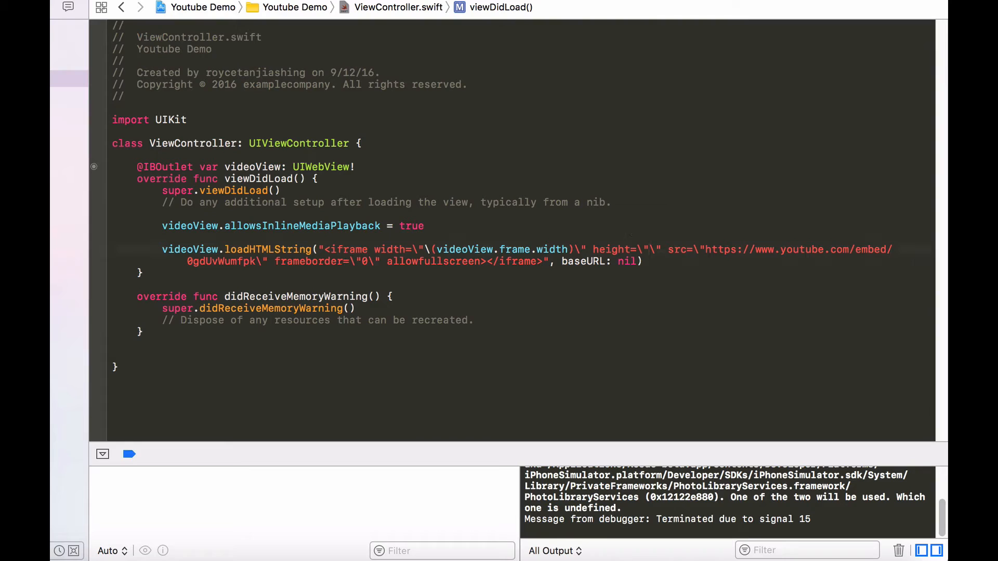
type("()")
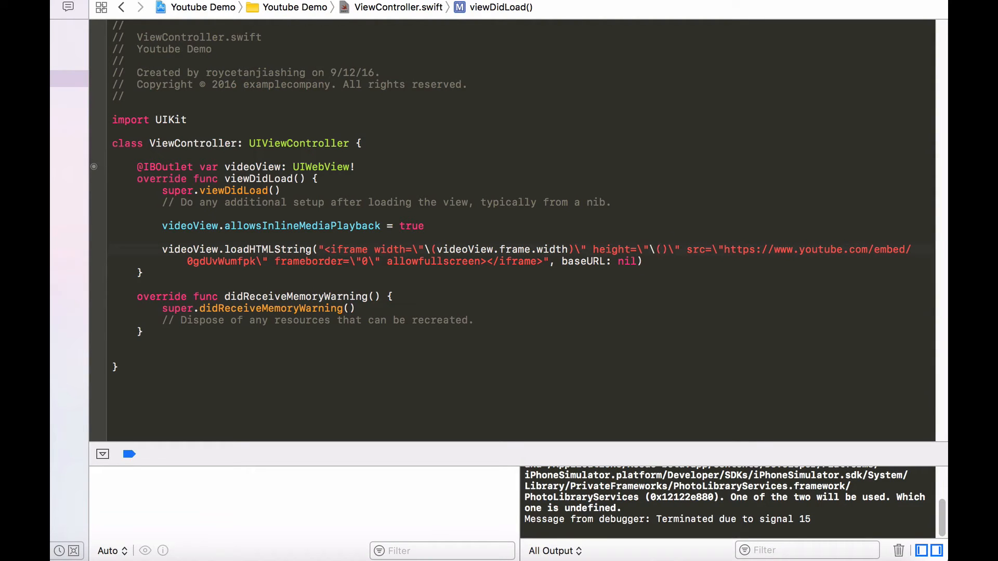
type("videoView.")
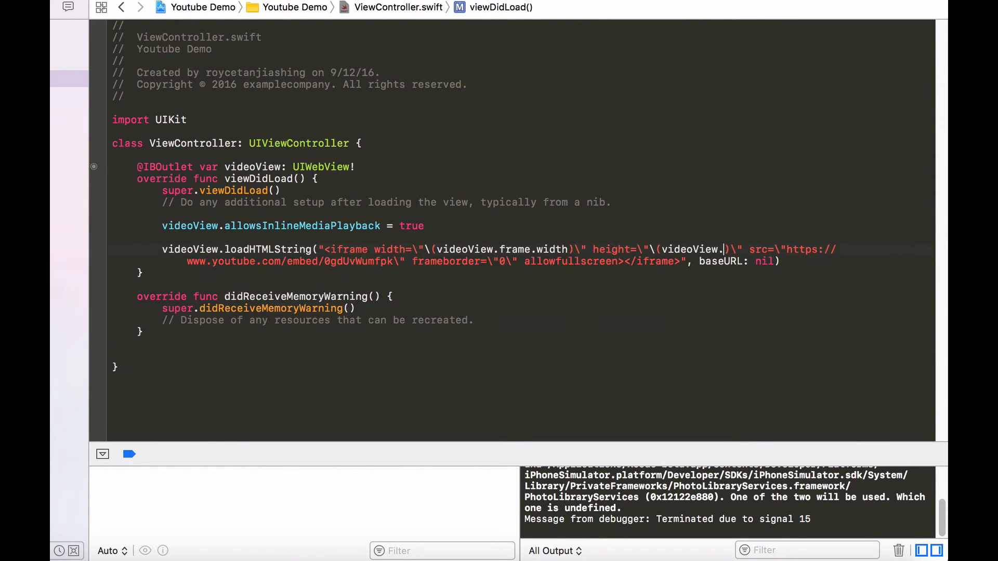
type("frame.height")
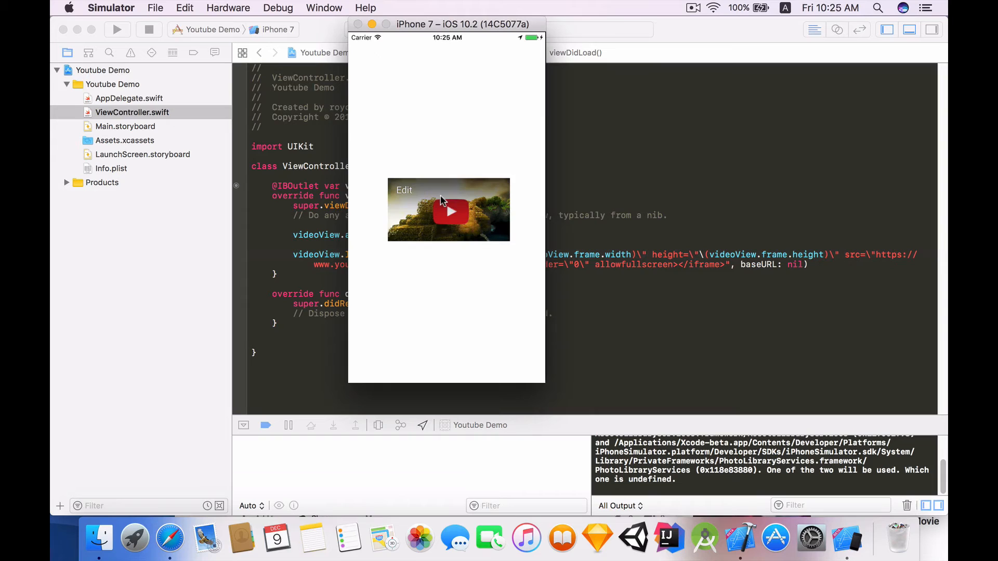
Step: Play the embedded YouTube video, which opens full screen, then pause it
left_click(451, 211)
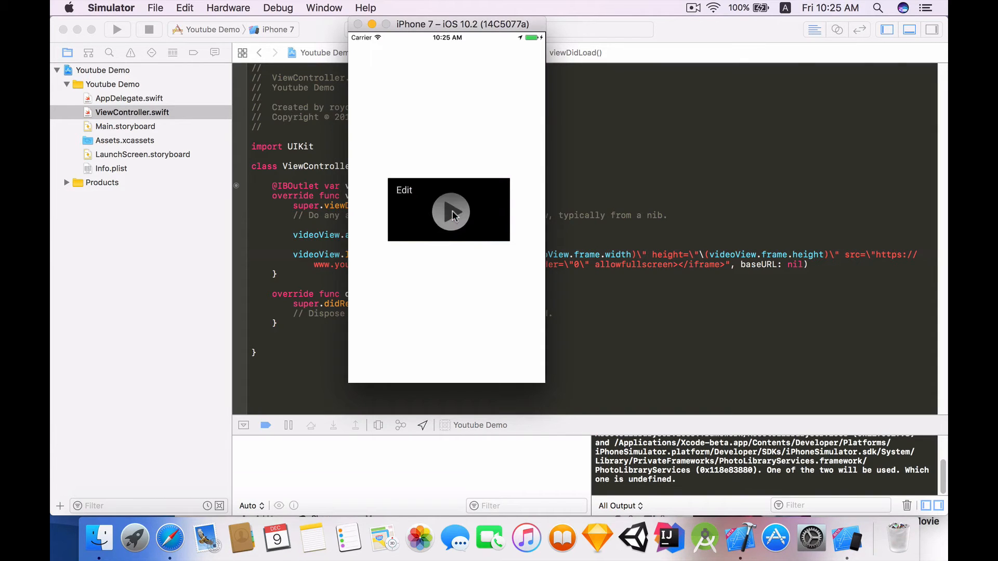
left_click(451, 212)
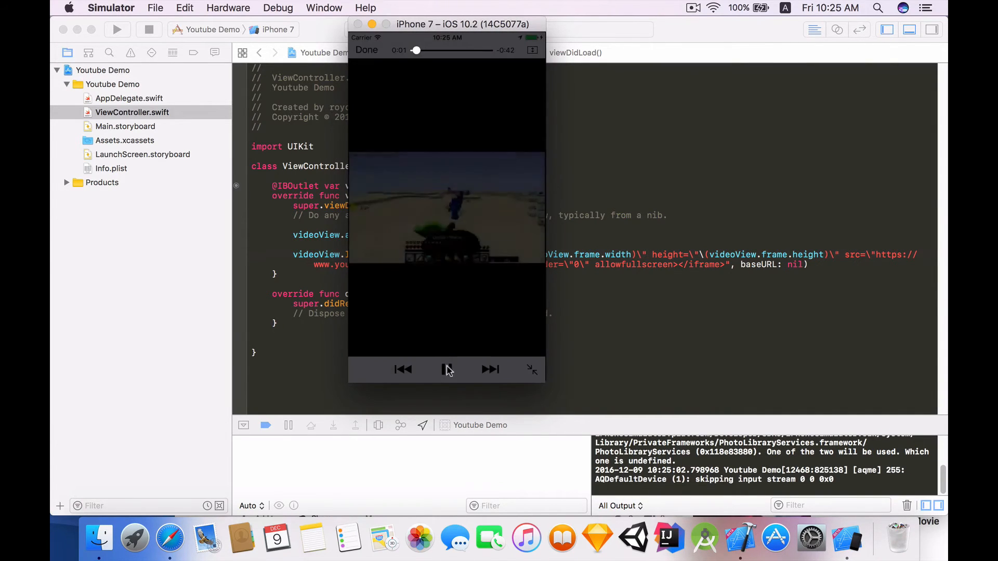
left_click(446, 369)
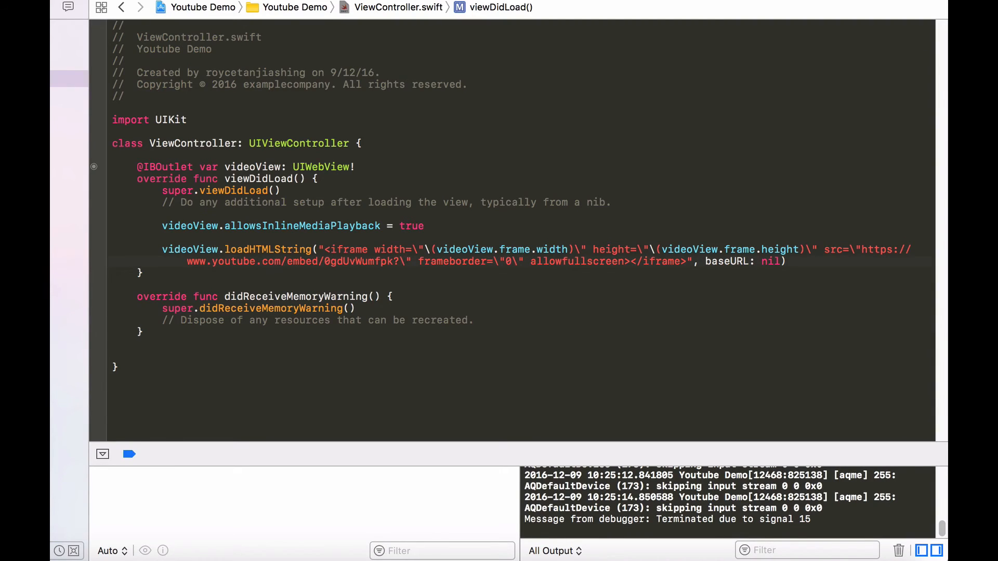
Step: Append '&playsinline=1' to the YouTube embed URL in the iframe src
type("&")
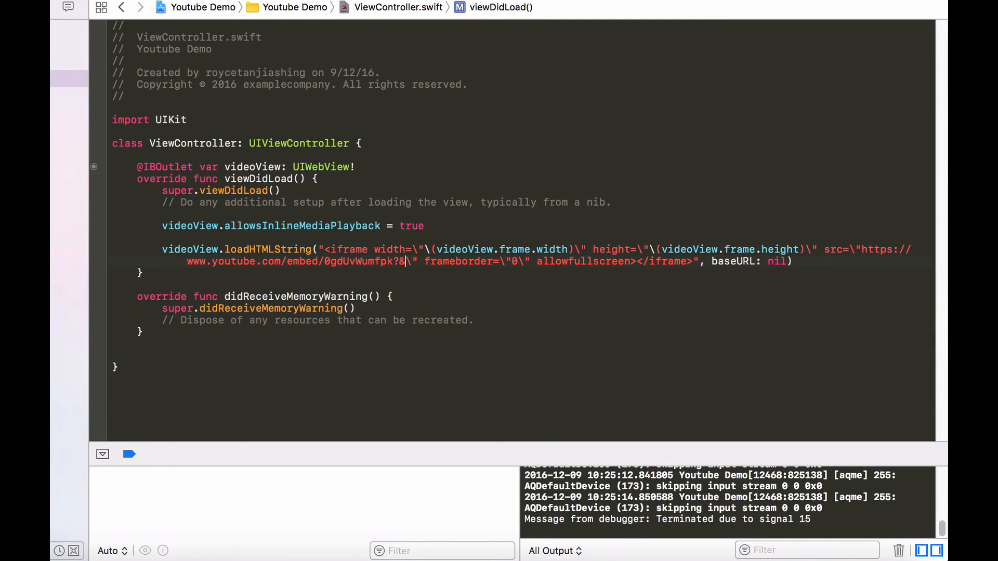
type("plays")
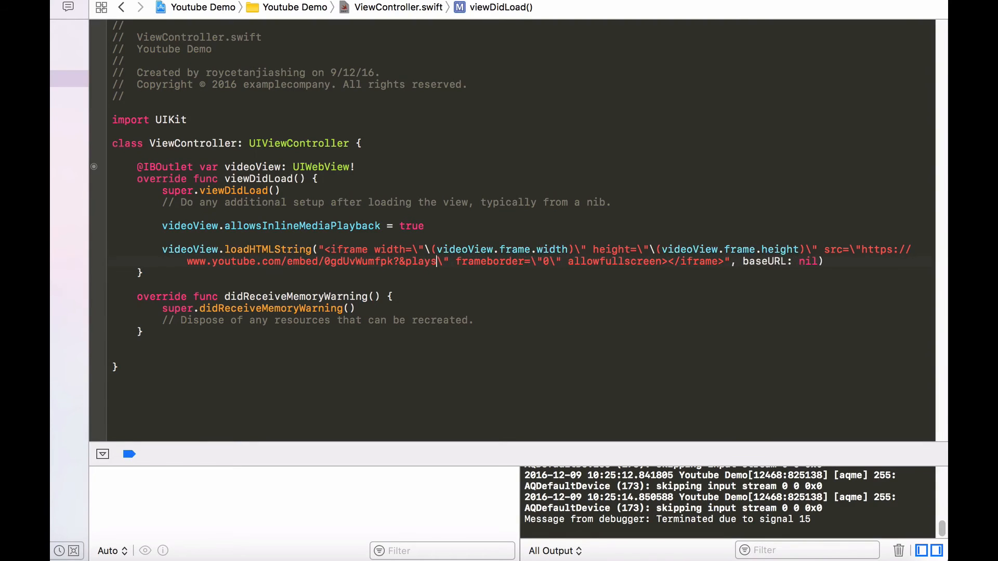
type("inline=1")
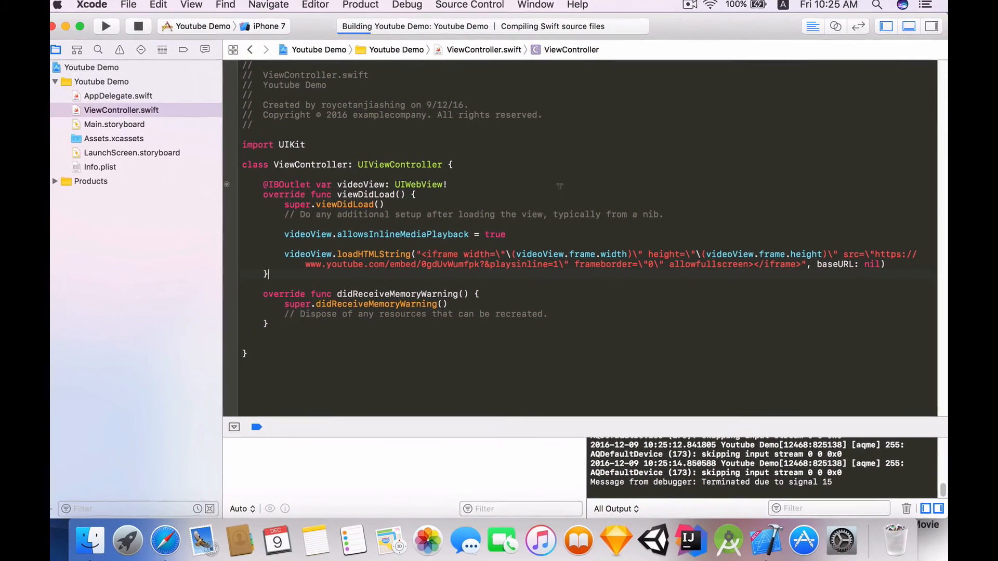
Step: Relaunch the app and play the embedded YouTube video inline
left_click(109, 28)
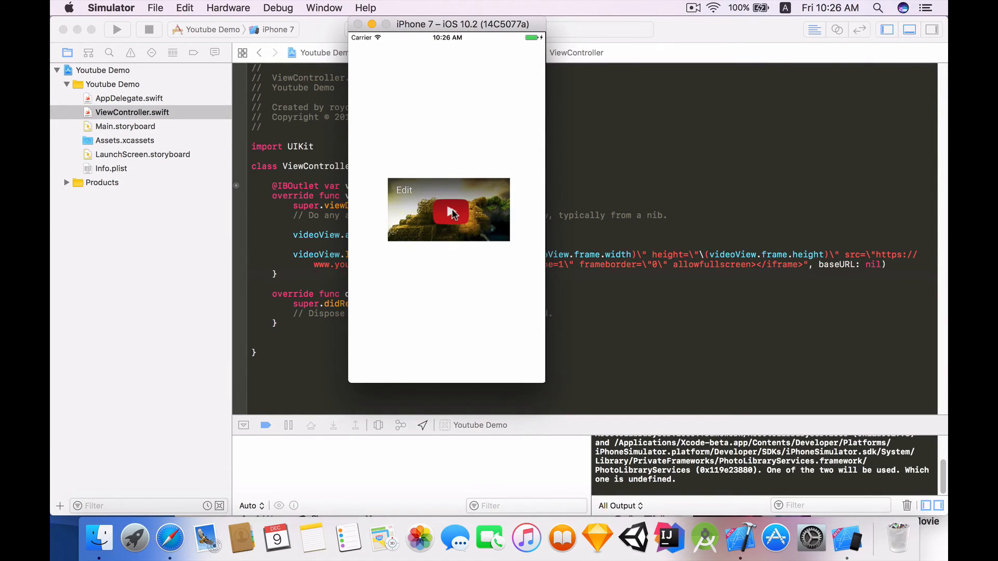
left_click(451, 212)
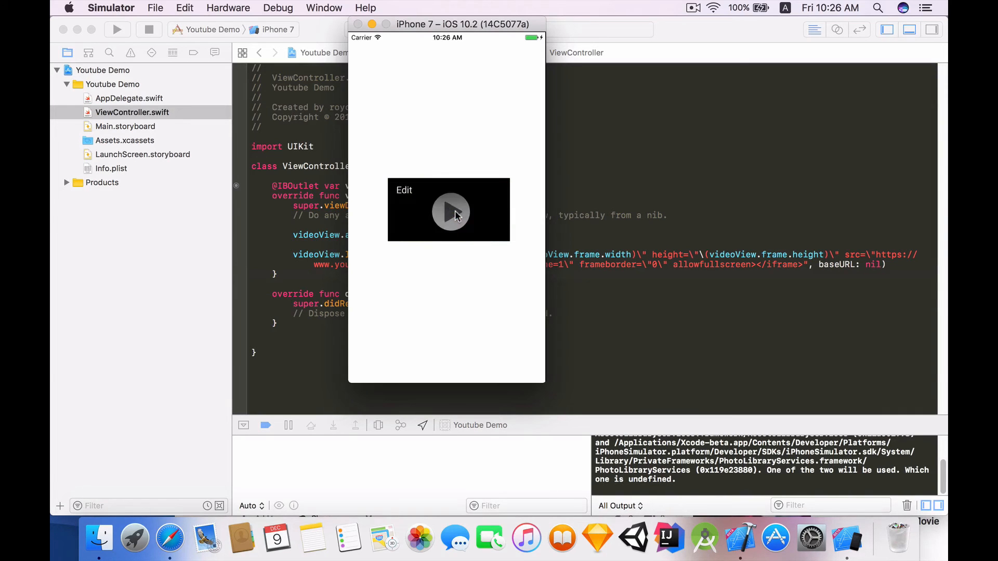
left_click(451, 212)
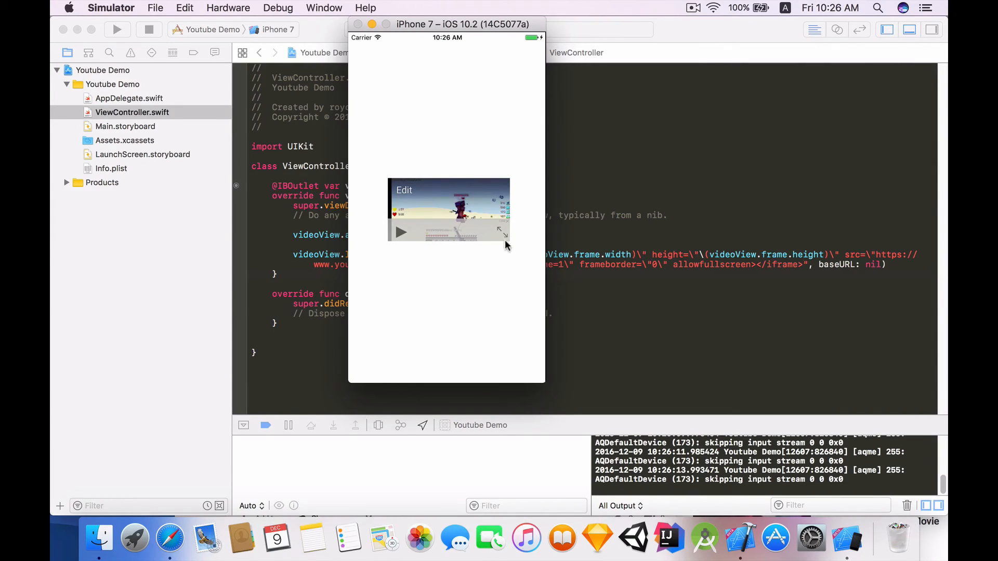
Step: Expand the inline video to full screen in the player
left_click(401, 233)
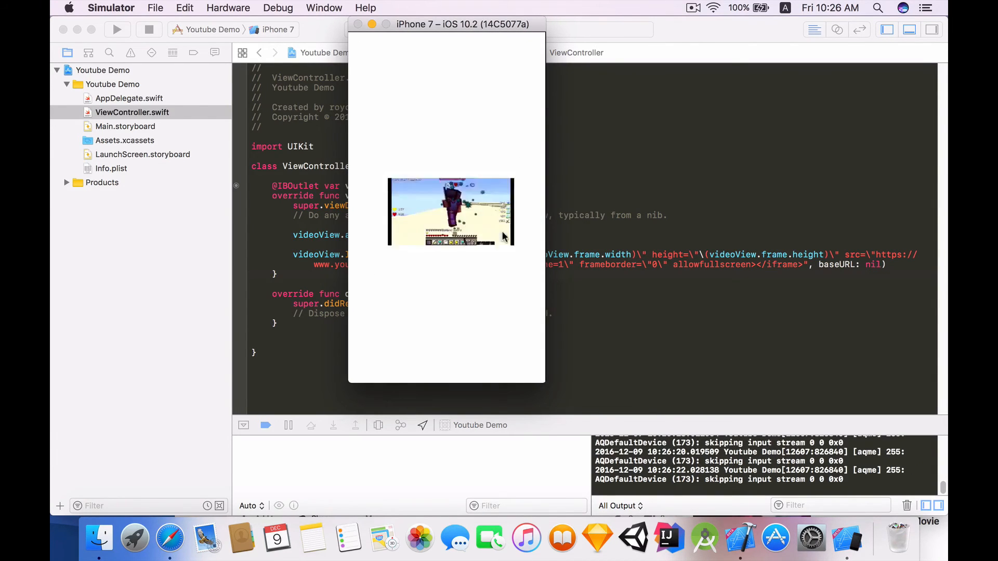
left_click(449, 212)
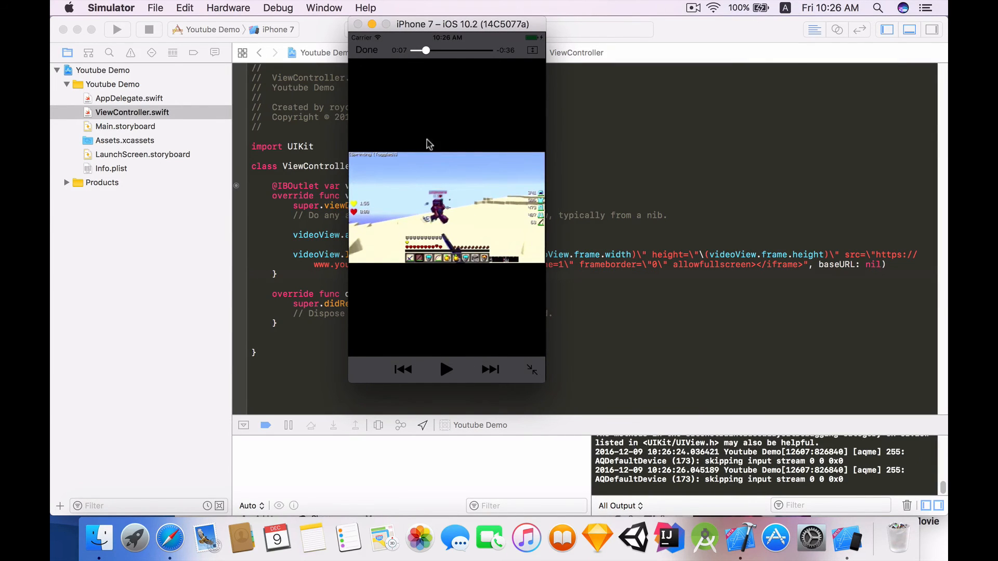
left_click(228, 8)
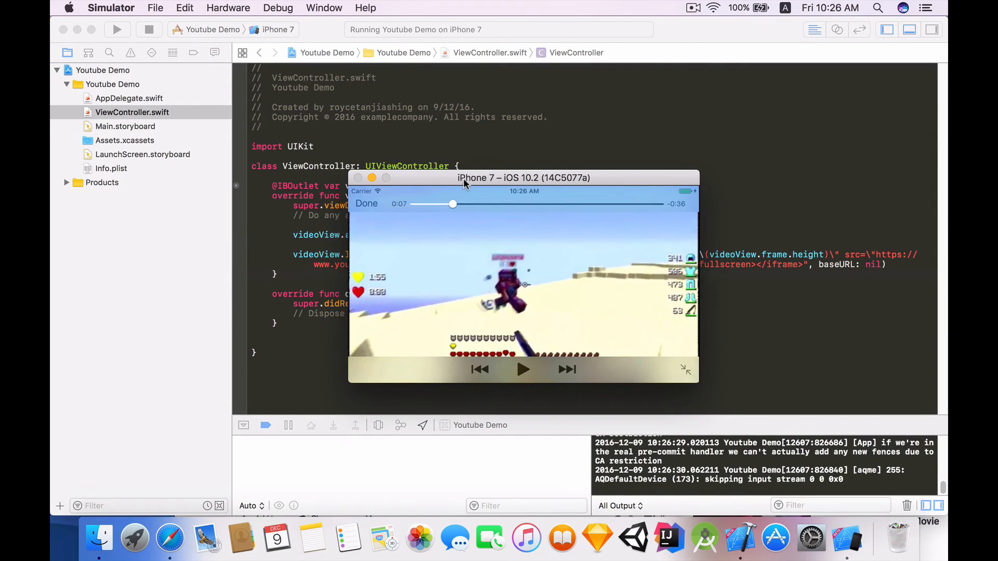
Step: Play the landscape full-screen video to about 0:09, pause it, and reposition the simulator window
left_click_drag(524, 178, 482, 114)
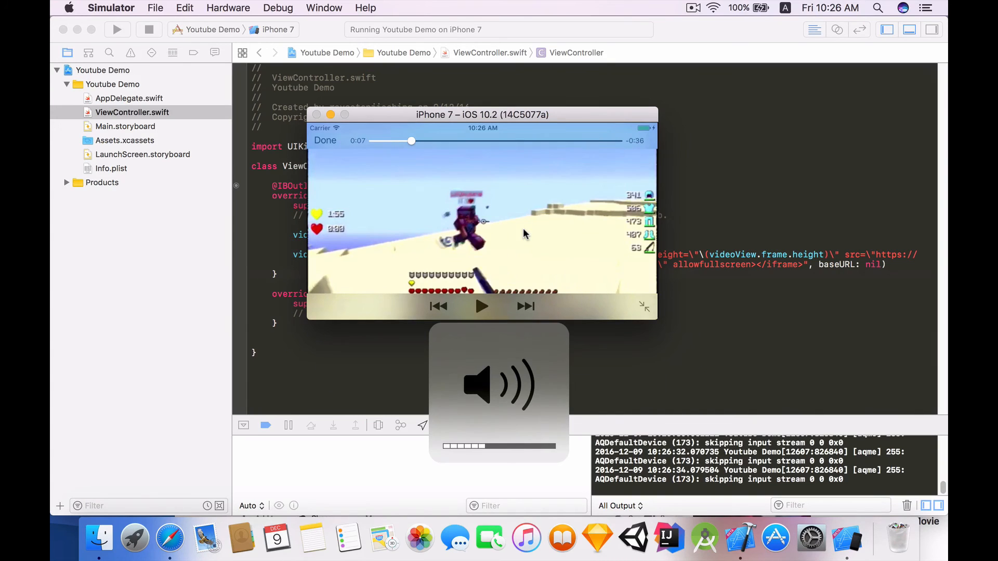
left_click(482, 307)
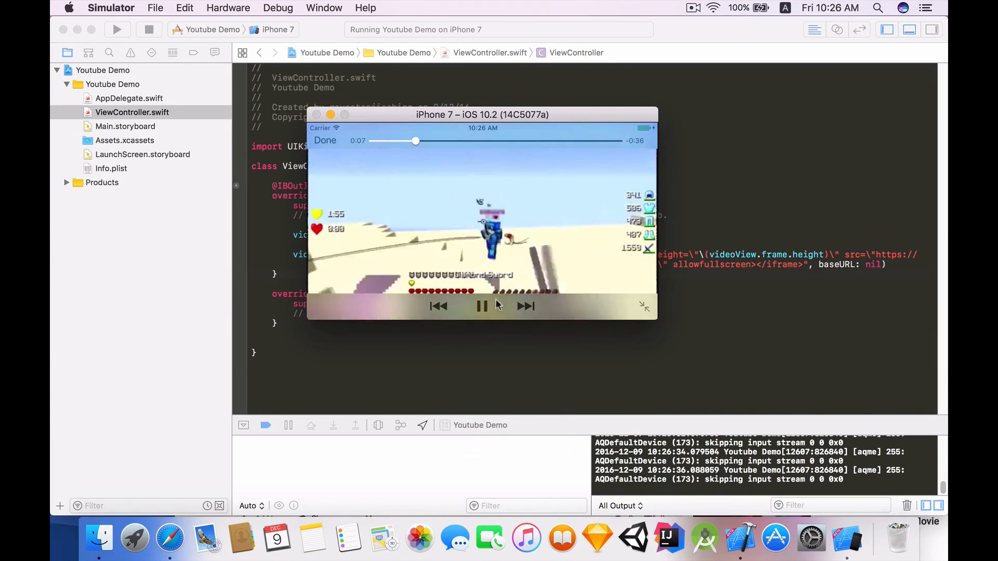
left_click(481, 306)
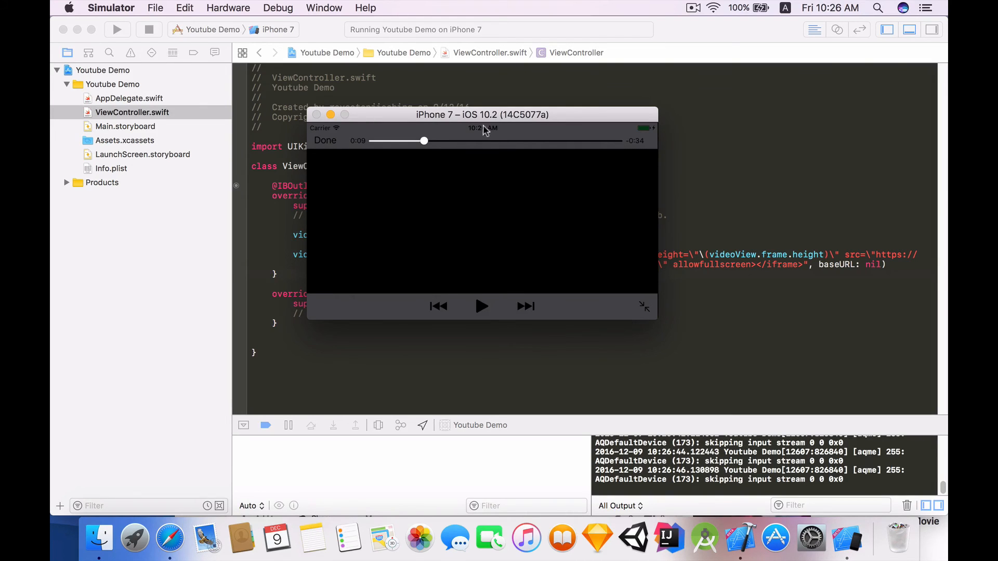
left_click_drag(482, 114, 629, 90)
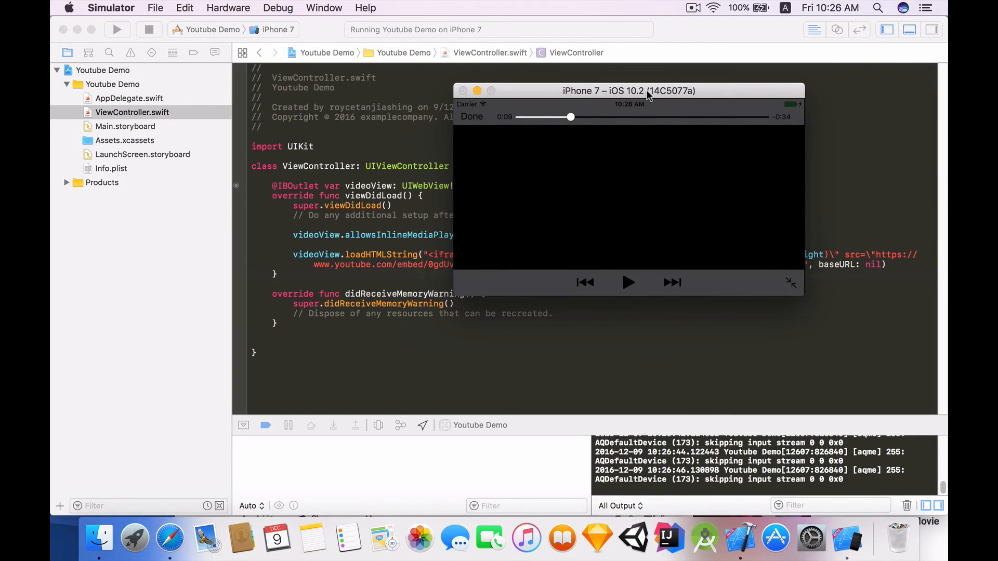